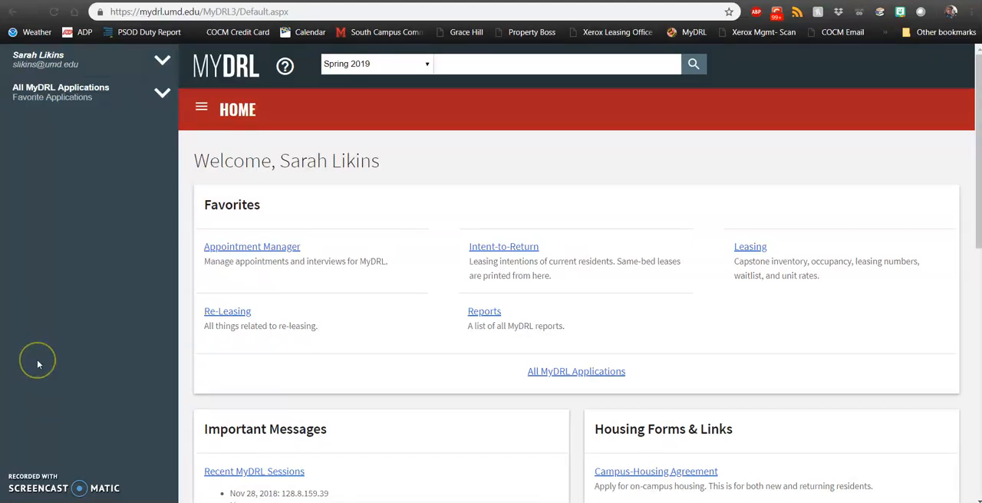
pyautogui.moveTo(40, 365)
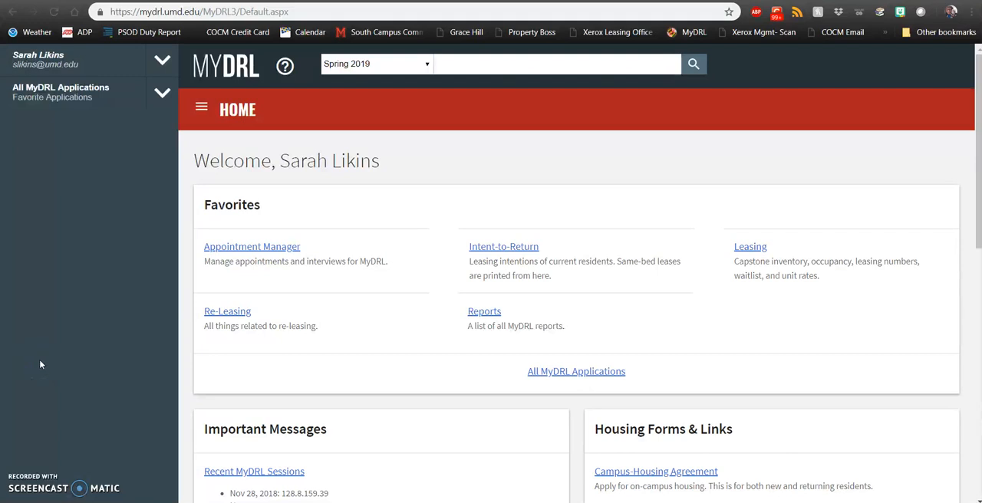
pyautogui.moveTo(43, 371)
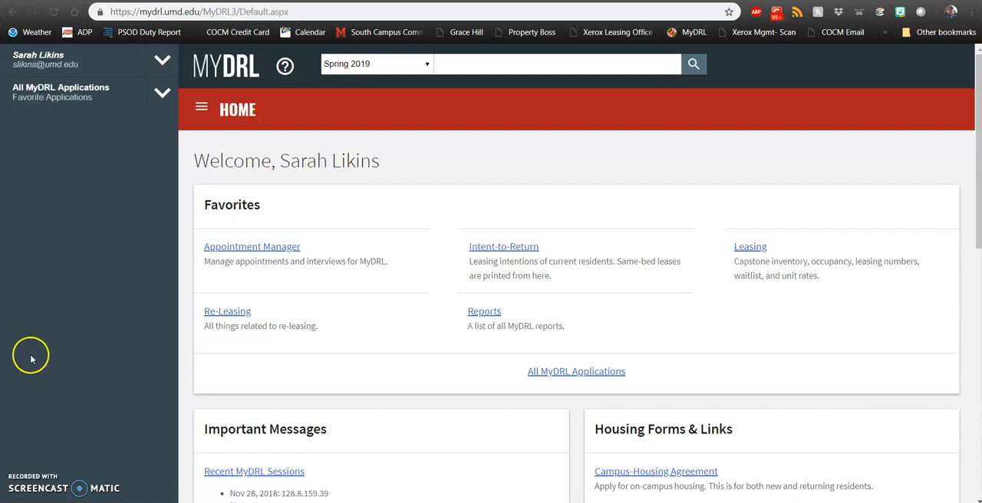
pyautogui.moveTo(51, 314)
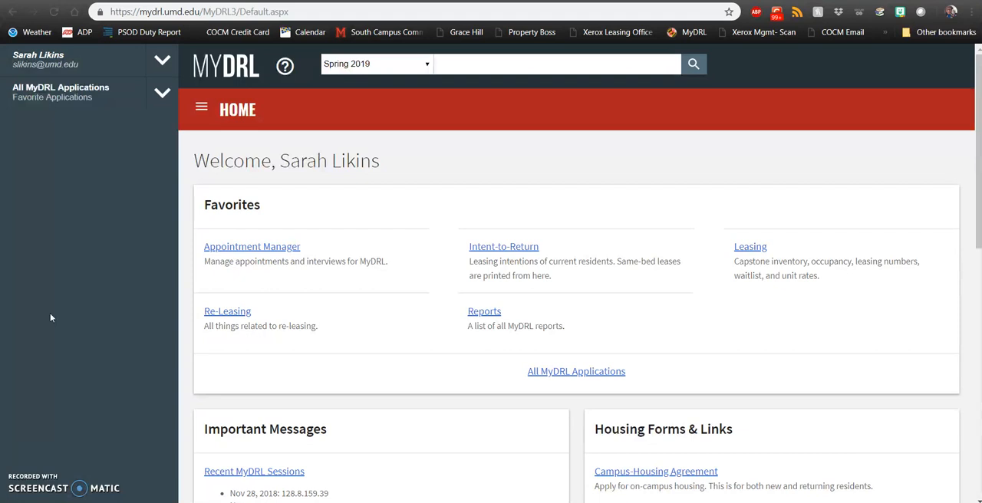
pyautogui.moveTo(60, 178)
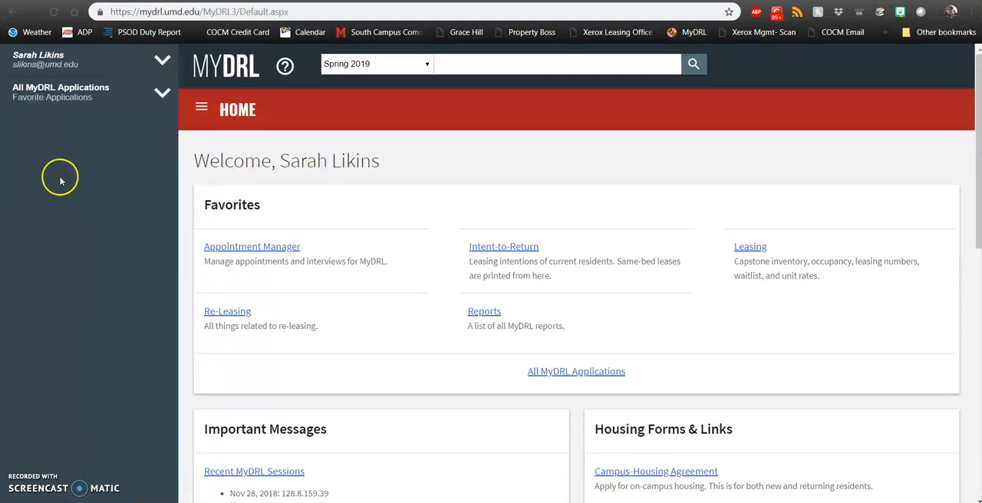
pyautogui.moveTo(125, 387)
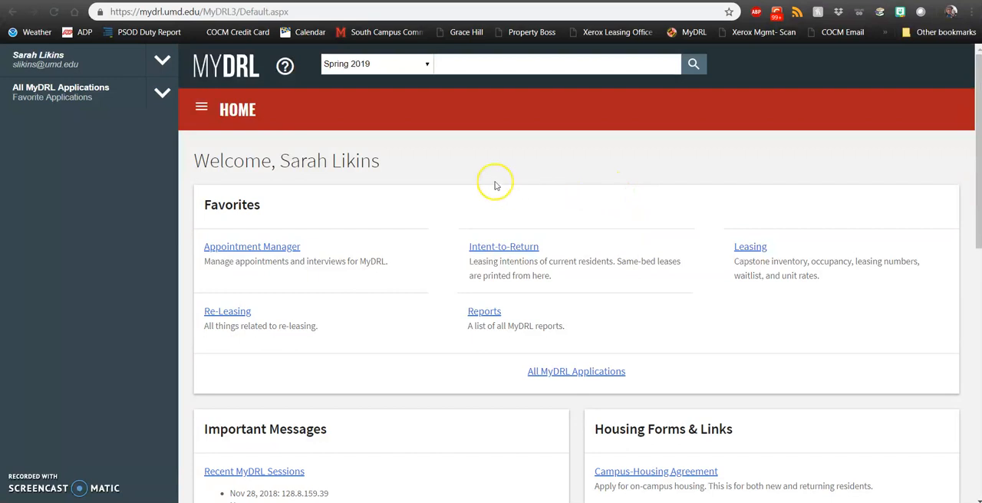
# Step: Reach Housing Forms & Links and enter the Commons / Courtyards MyDRL Portal
pyautogui.scroll(-3)
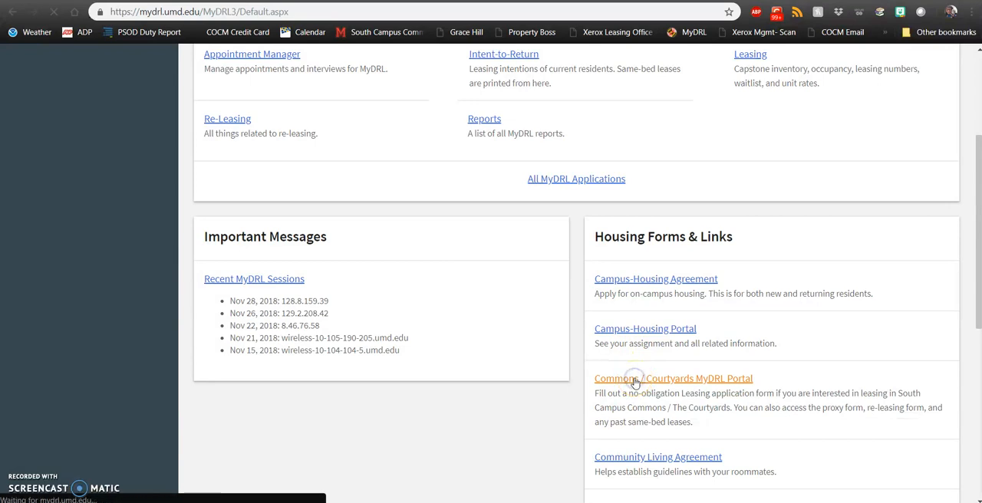
pyautogui.click(673, 377)
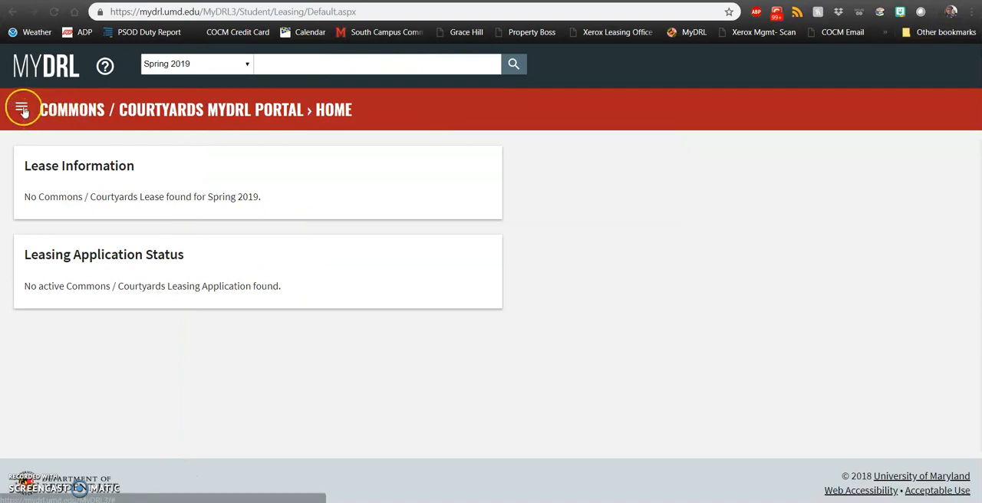
pyautogui.moveTo(21, 109)
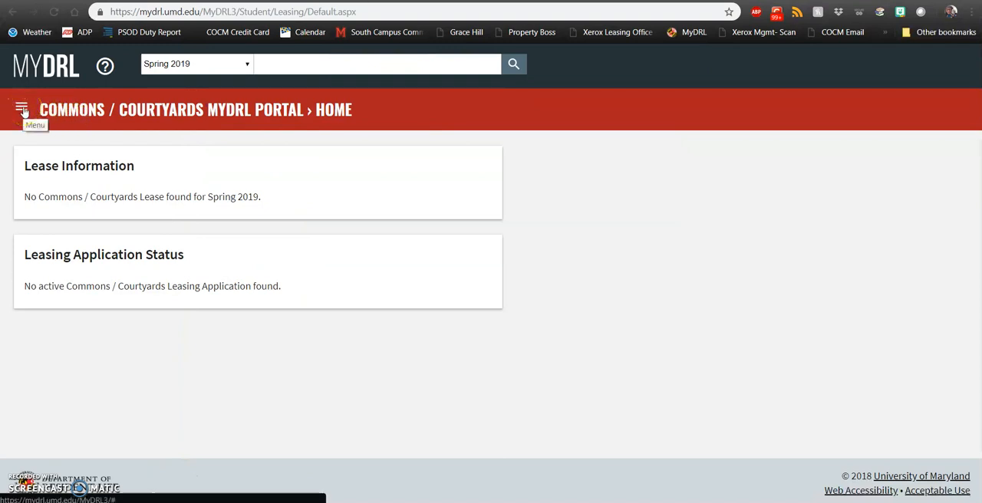
# Step: From the portal app menu, go to the Leasing Application page
pyautogui.click(21, 109)
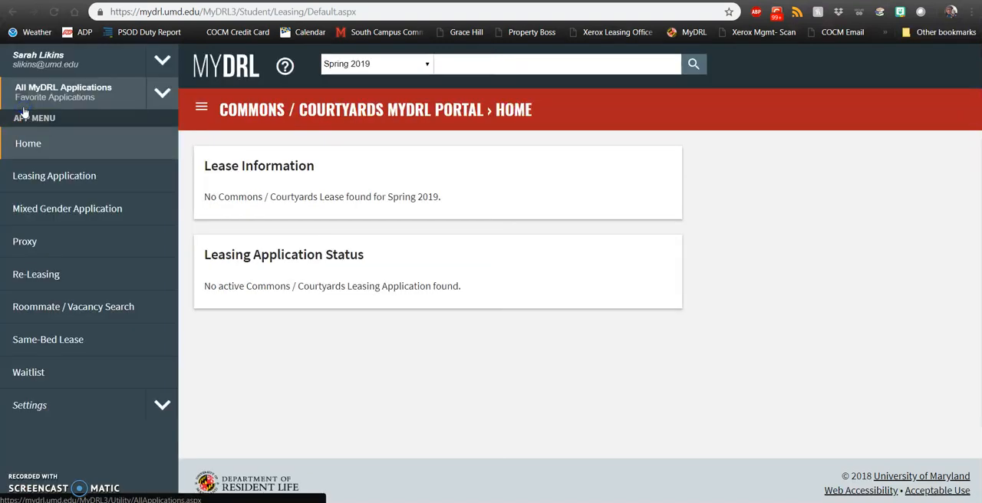
pyautogui.moveTo(57, 174)
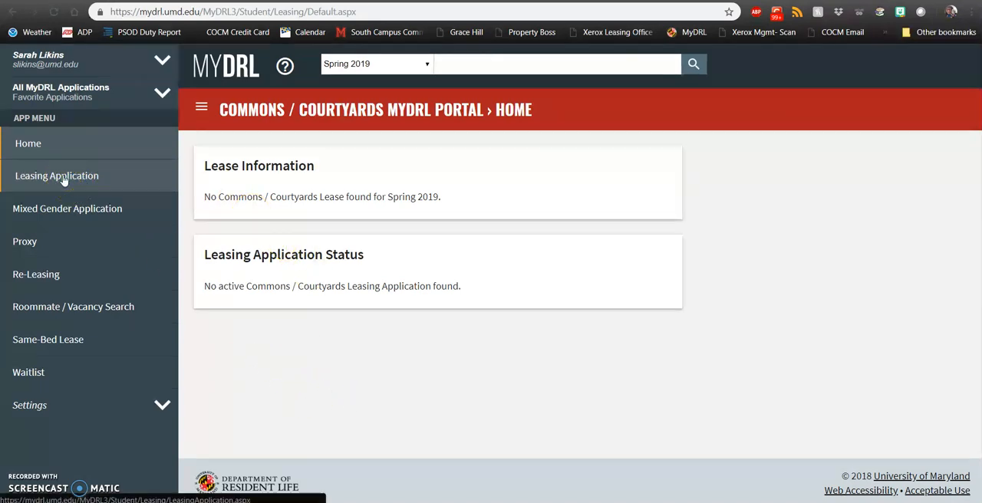
pyautogui.click(57, 175)
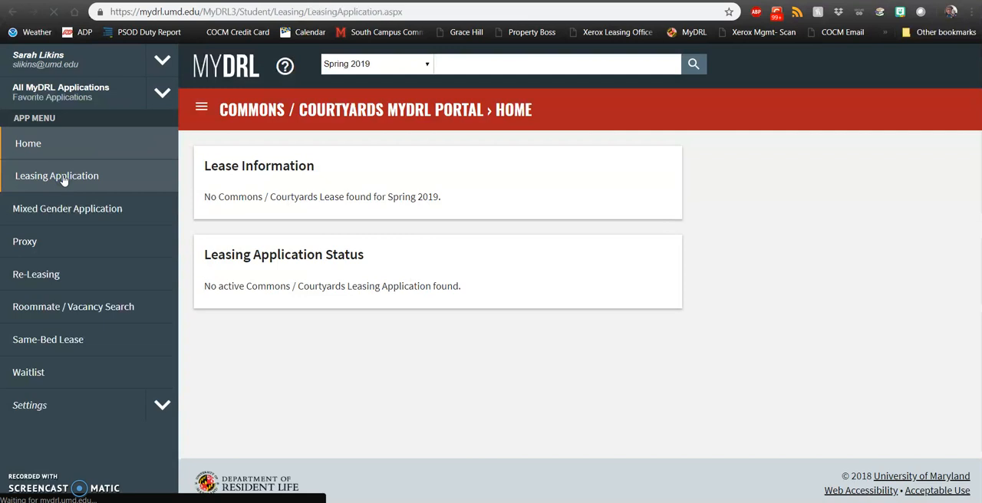
# Step: Choose 2019-2020 Leasing Year as the leasing year intention and reach Begin Application
pyautogui.click(57, 175)
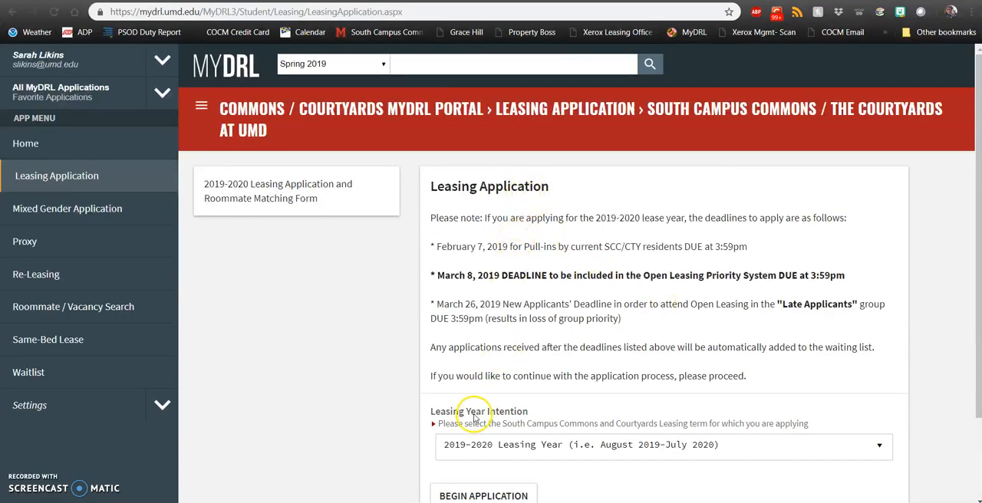
pyautogui.moveTo(488, 423)
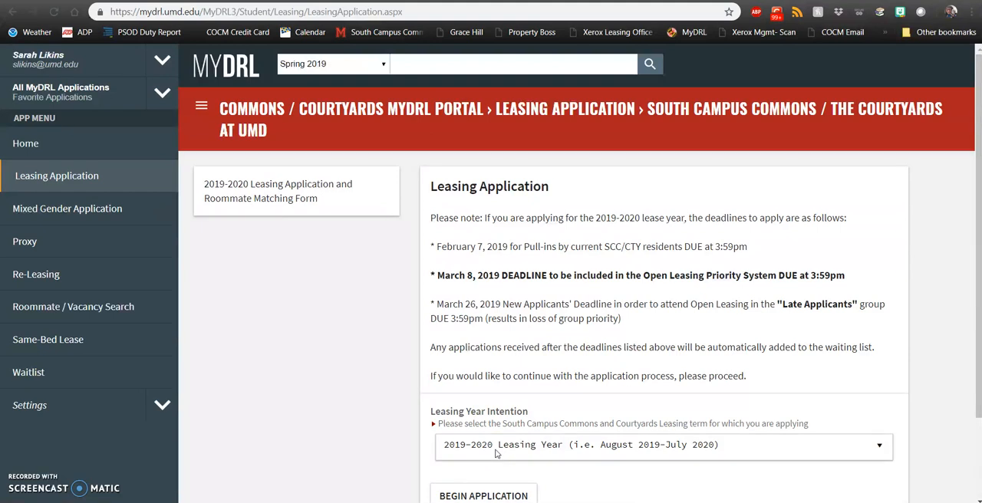
pyautogui.click(661, 446)
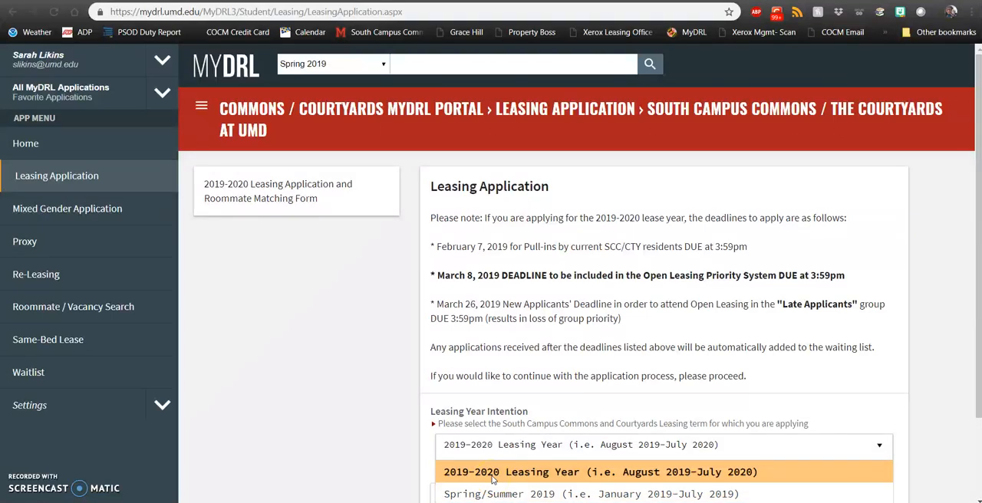
pyautogui.click(470, 472)
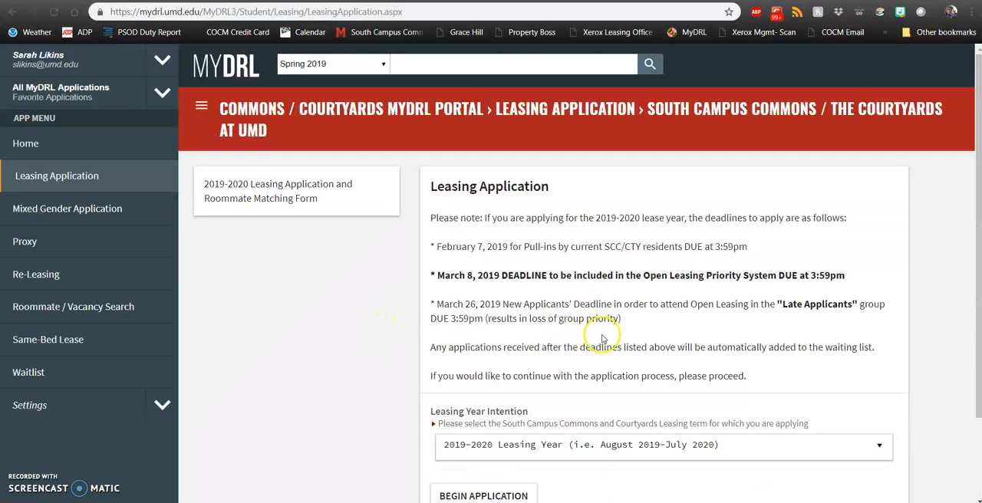
pyautogui.moveTo(534, 369)
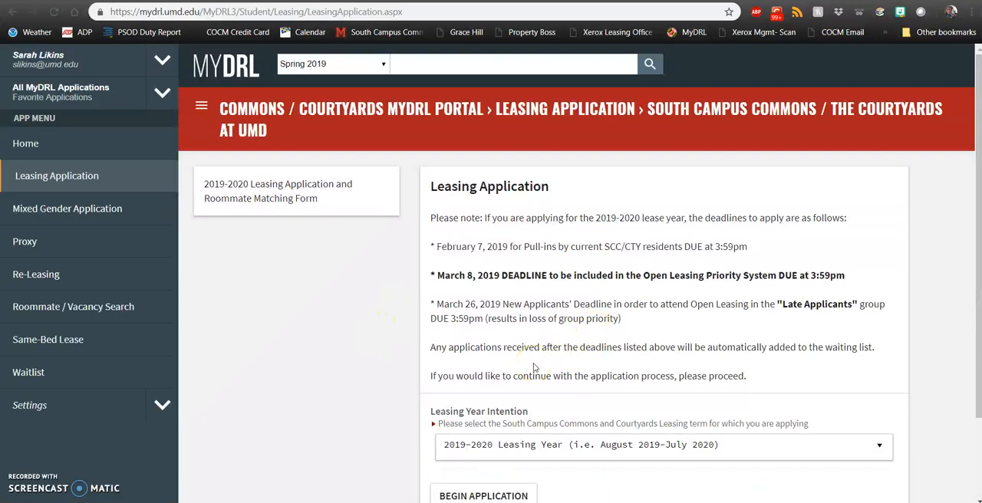
pyautogui.scroll(-3)
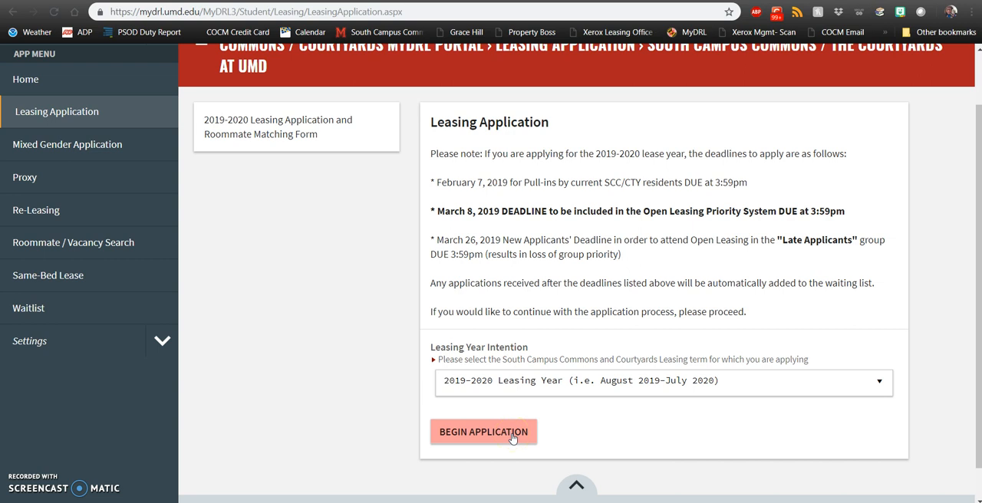
# Step: Begin the 2019-2020 application with personal information, College Park address and home phone filled in
pyautogui.click(483, 431)
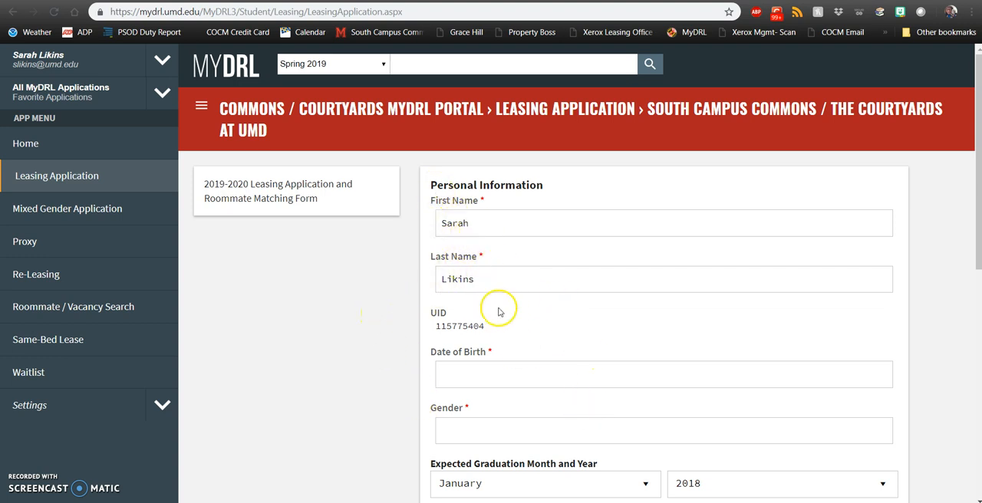
pyautogui.moveTo(501, 369)
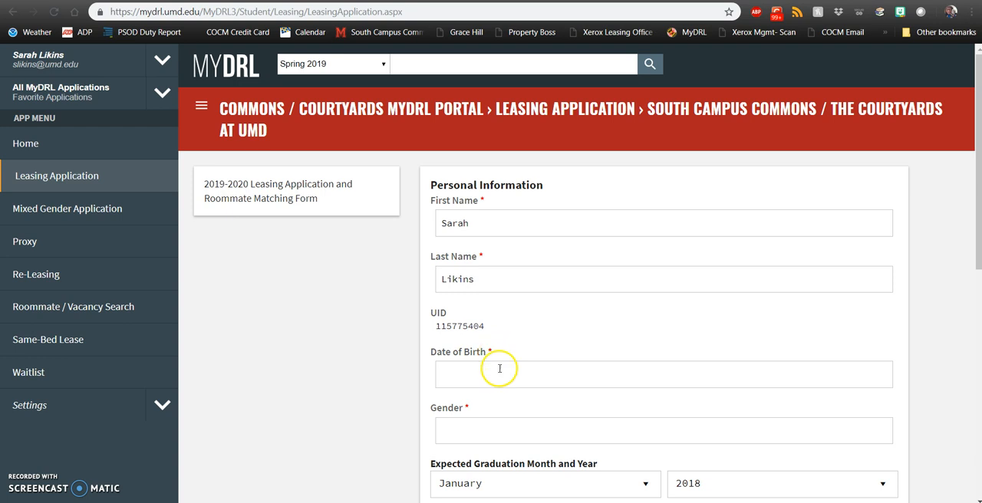
pyautogui.moveTo(575, 378)
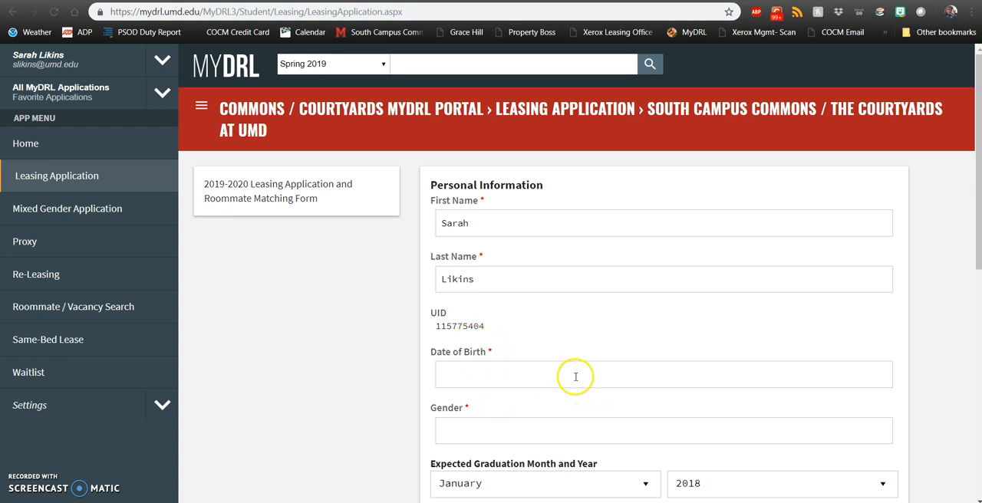
pyautogui.scroll(-3)
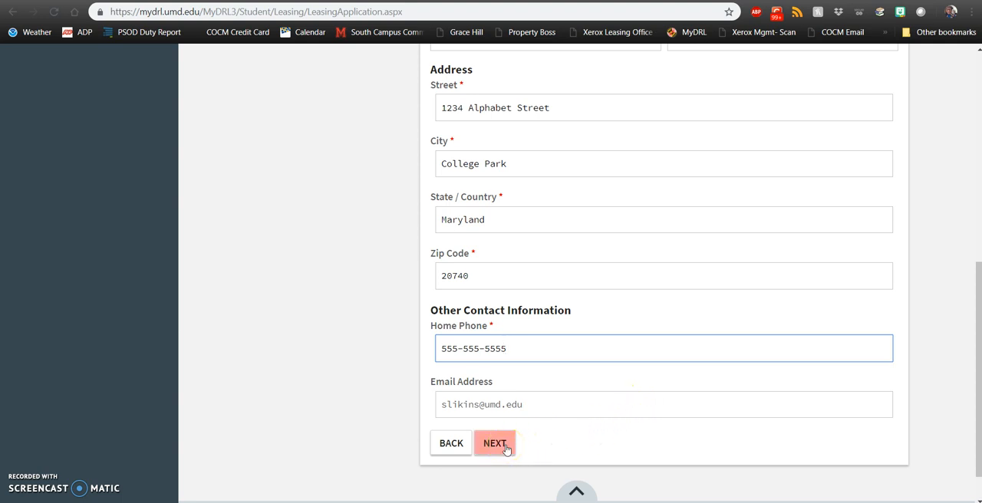
# Step: Advance to the Continuing Guarantor Information page and read the guarantor requirements
pyautogui.click(494, 444)
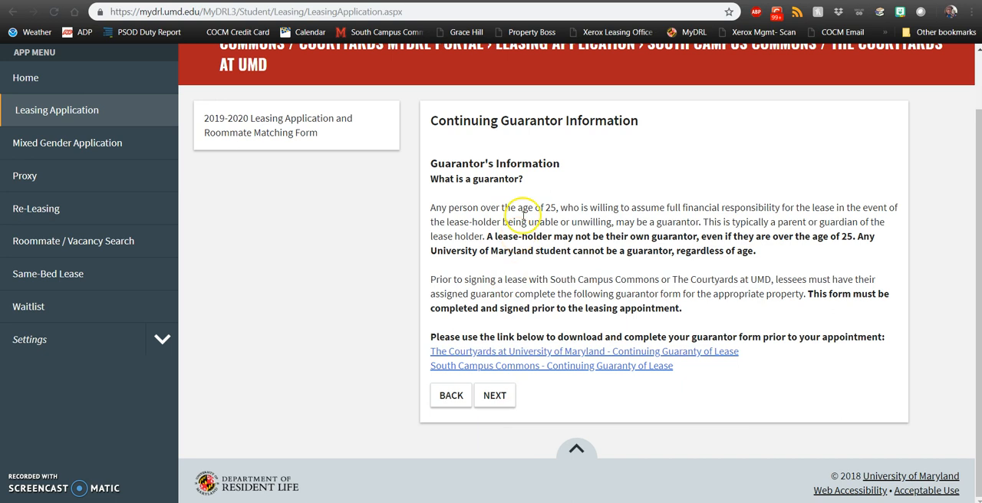
pyautogui.moveTo(534, 190)
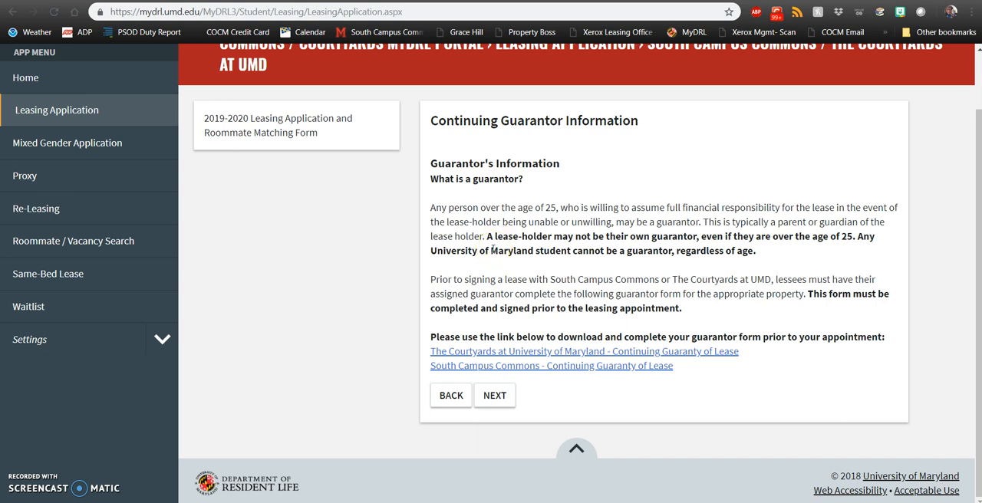
pyautogui.moveTo(449, 266)
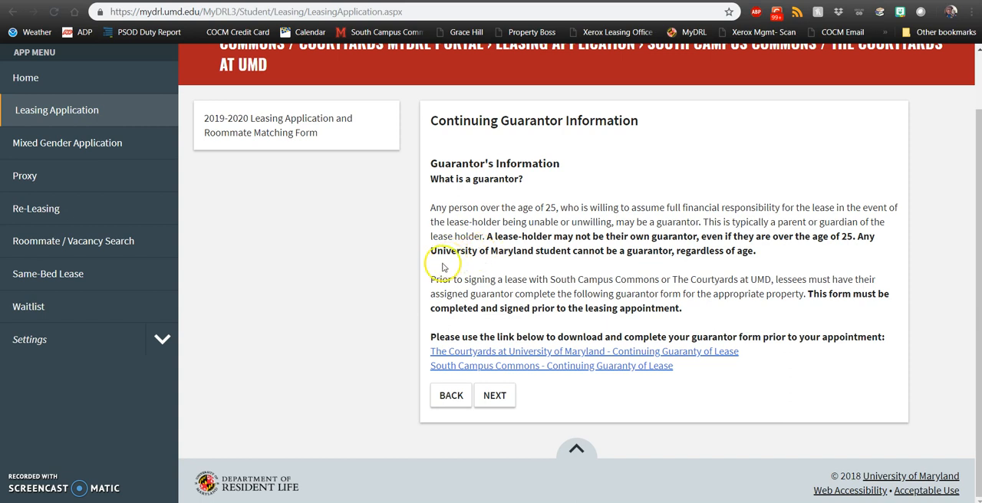
pyautogui.moveTo(442, 267)
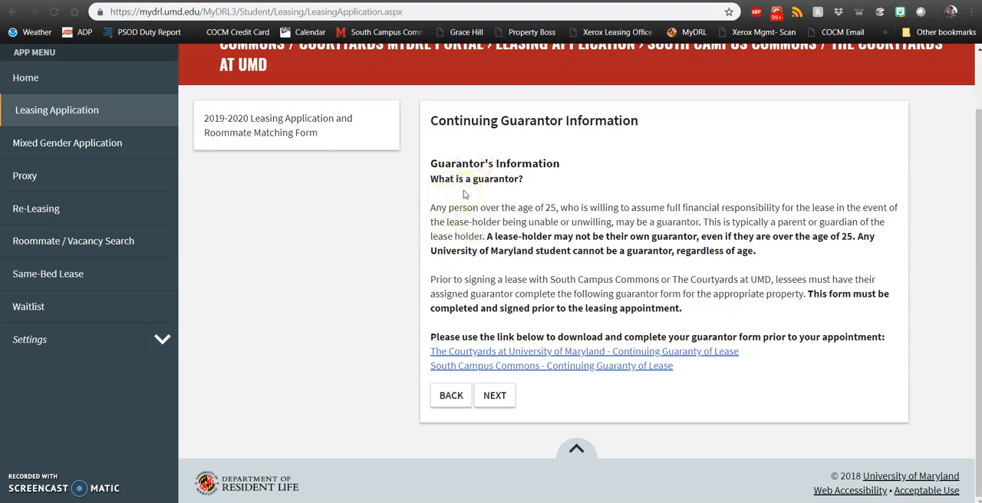
pyautogui.moveTo(325, 144)
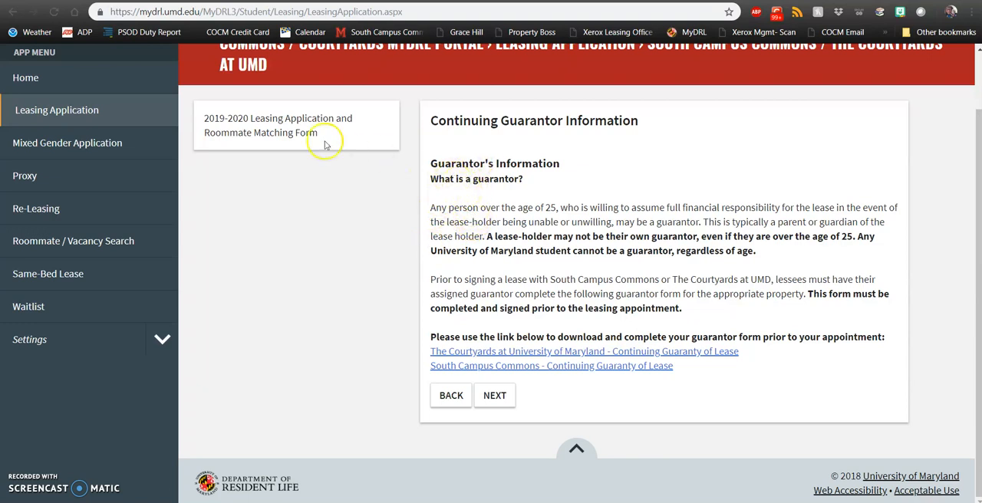
pyautogui.moveTo(387, 249)
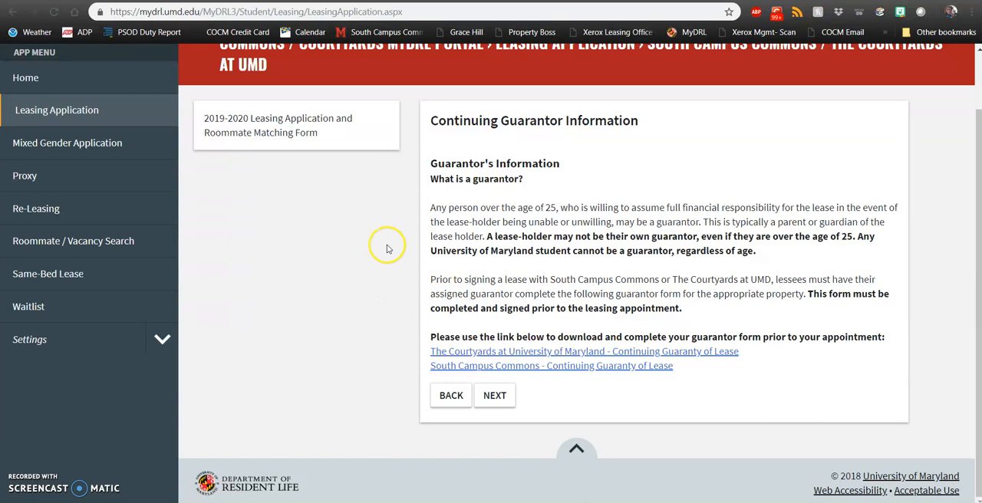
pyautogui.moveTo(387, 236)
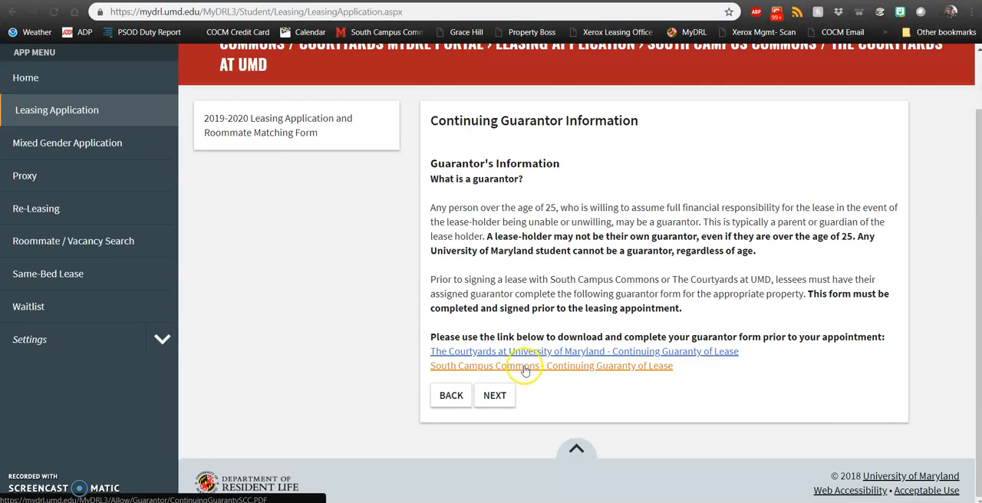
# Step: View the South Campus Commons Continuing Guaranty of Lease PDF down to its guarantor signature section
pyautogui.click(551, 365)
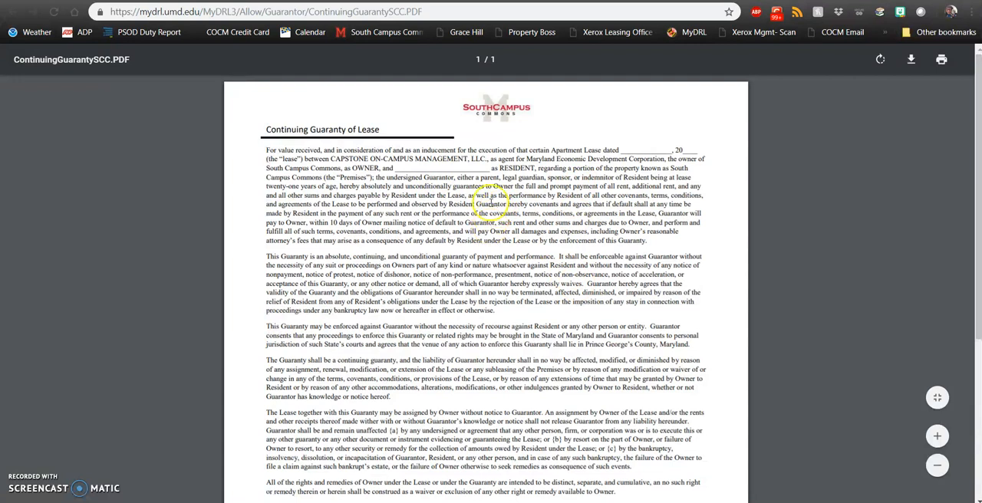
pyautogui.moveTo(397, 324)
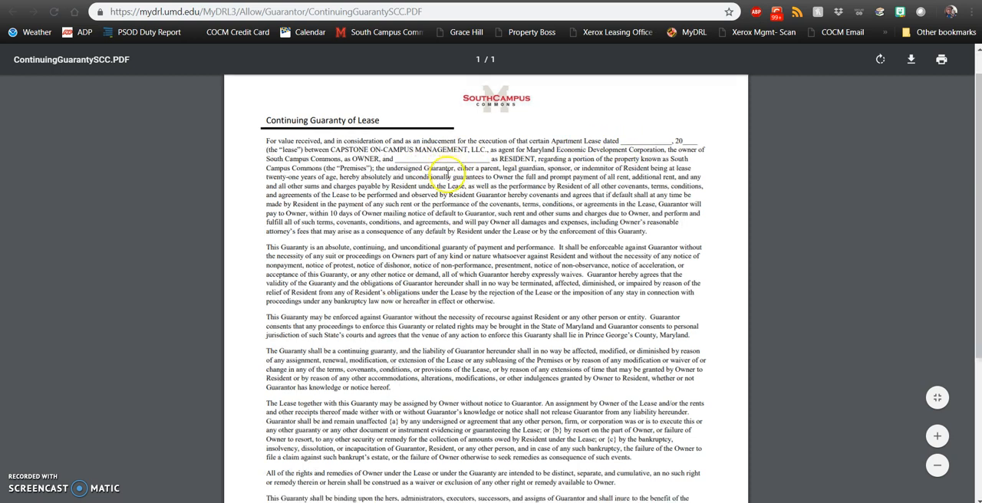
pyautogui.scroll(-3)
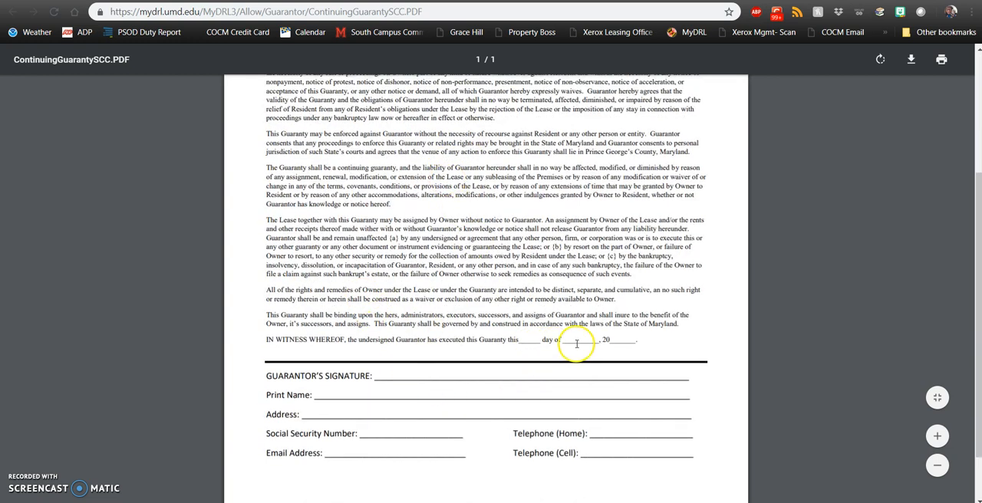
pyautogui.scroll(-3)
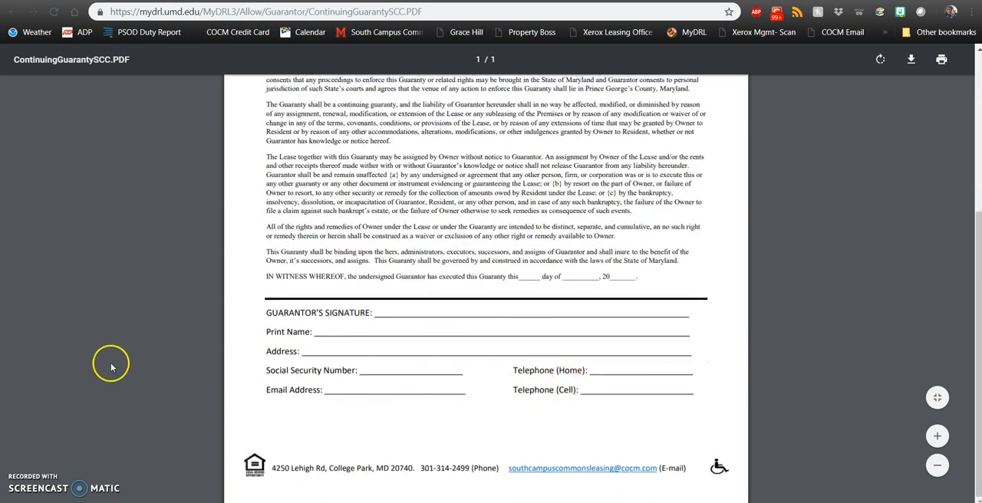
pyautogui.moveTo(386, 313)
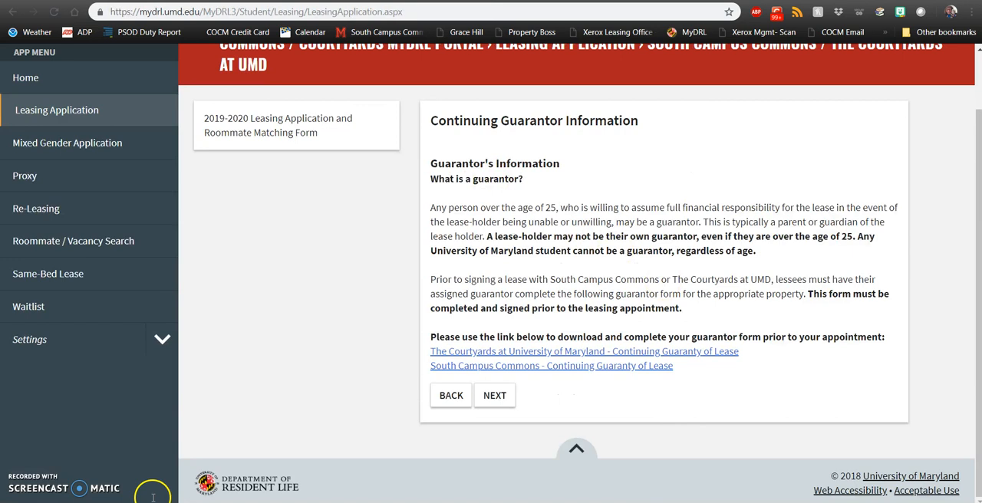
pyautogui.moveTo(534, 281)
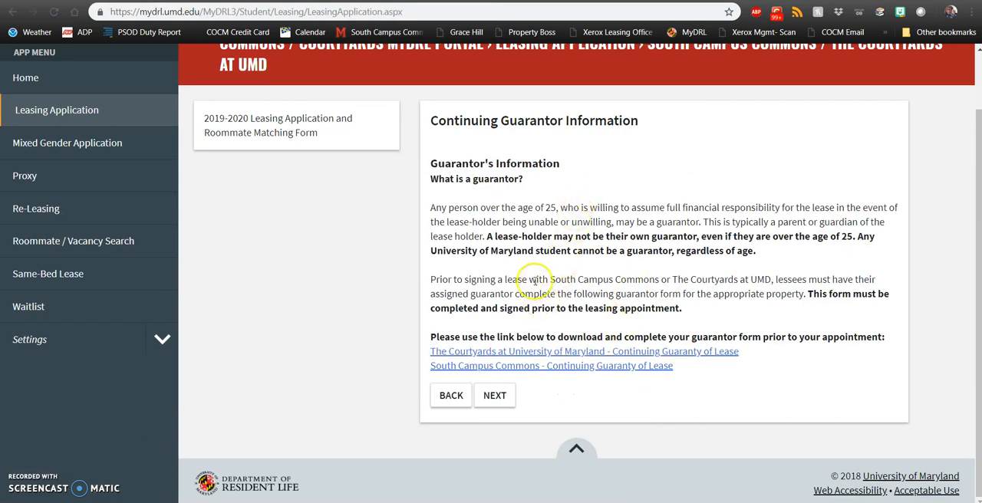
# Step: Continue past the guarantor page to the Roommate Matching Preferences form
pyautogui.click(494, 396)
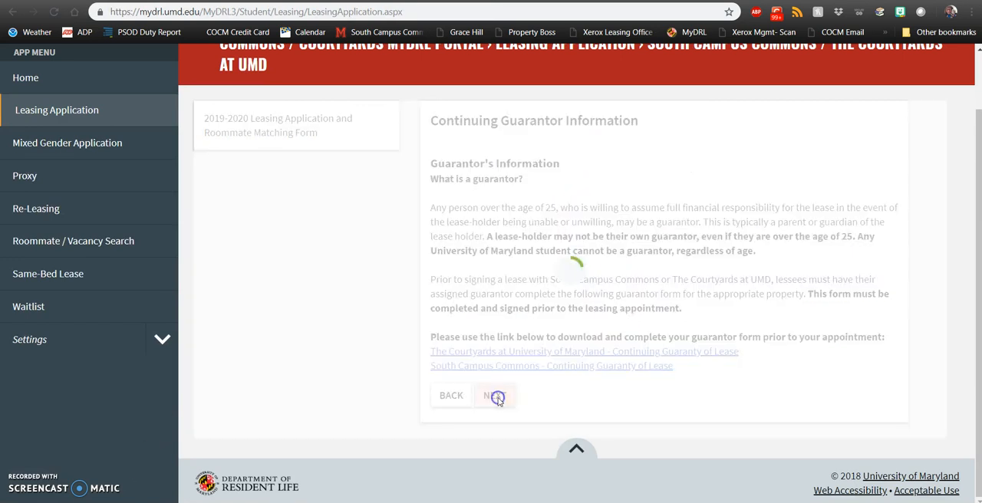
pyautogui.click(491, 396)
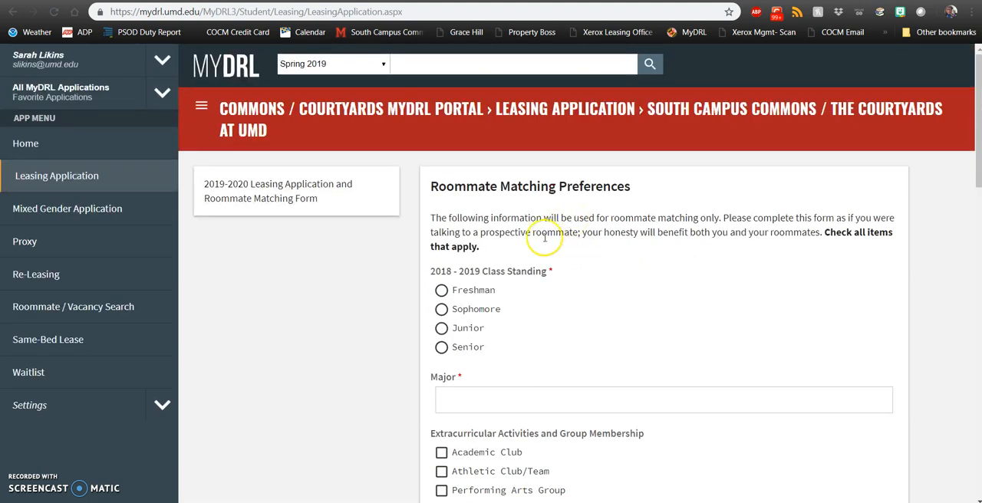
pyautogui.moveTo(544, 238)
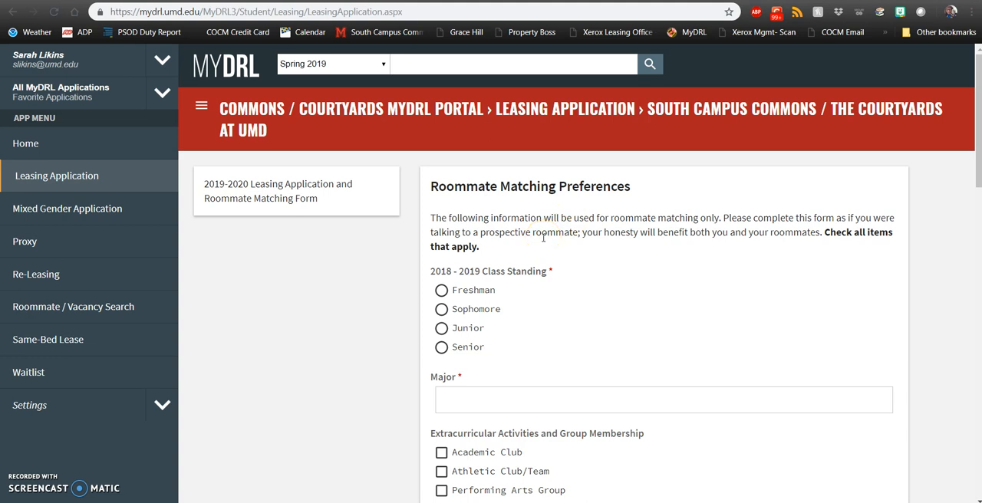
pyautogui.moveTo(389, 280)
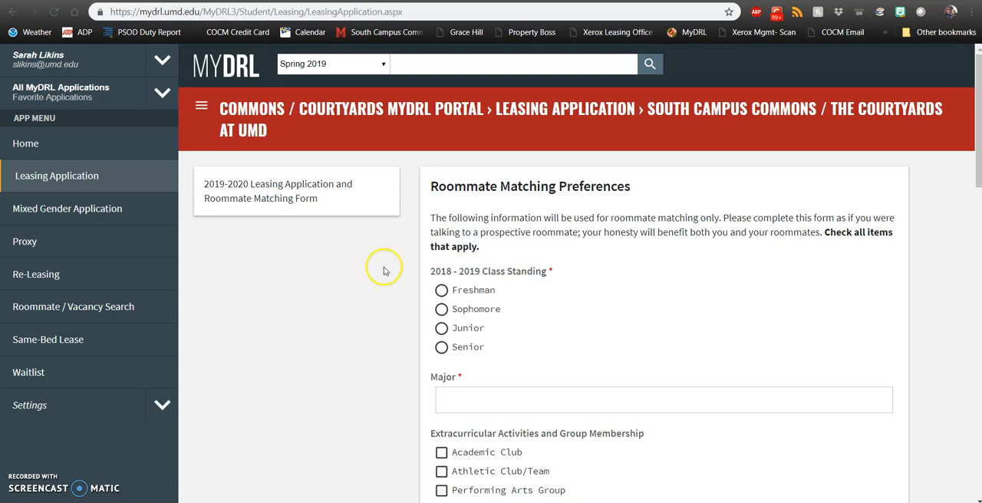
pyautogui.moveTo(541, 316)
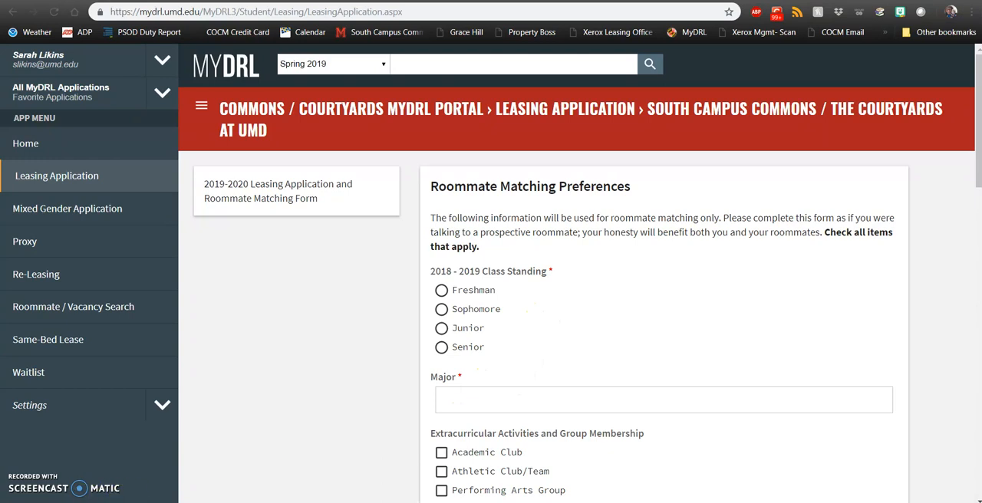
# Step: Submit the roommate matching preferences with guests Occasionally and cleanliness Neat
pyautogui.scroll(-3)
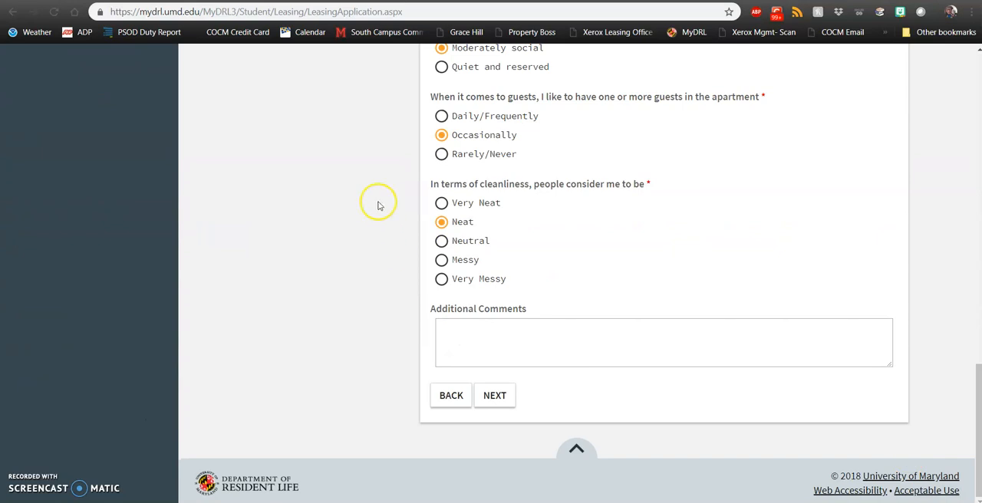
pyautogui.click(494, 396)
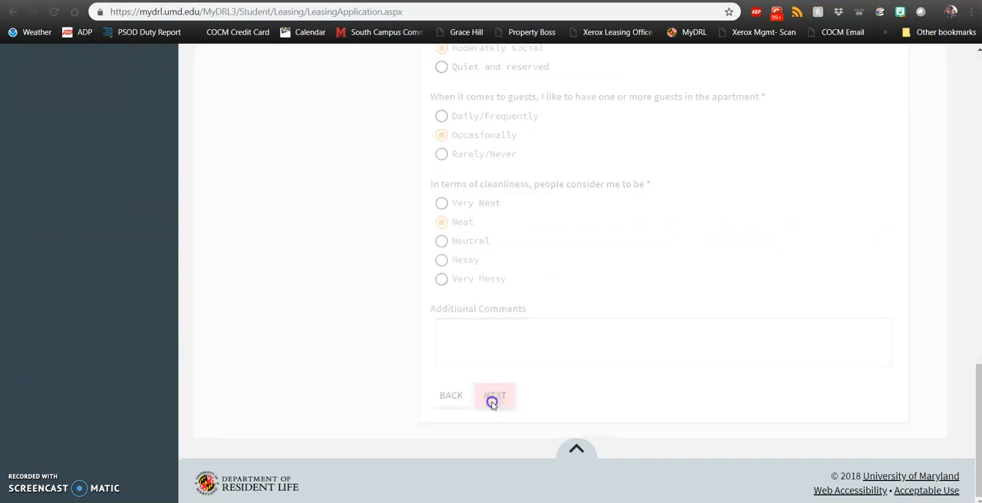
# Step: Set the waitlist preference to Not on a waitlist and continue to the review step
pyautogui.click(494, 396)
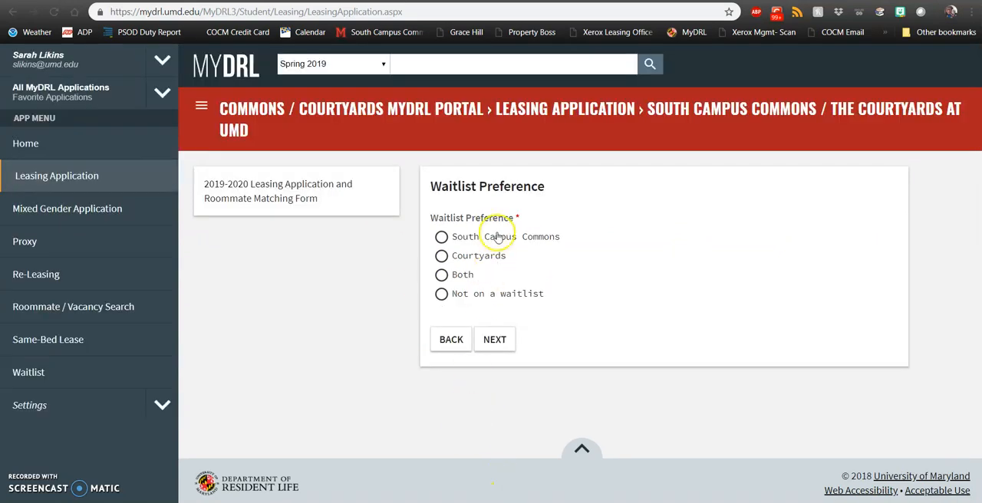
pyautogui.moveTo(498, 261)
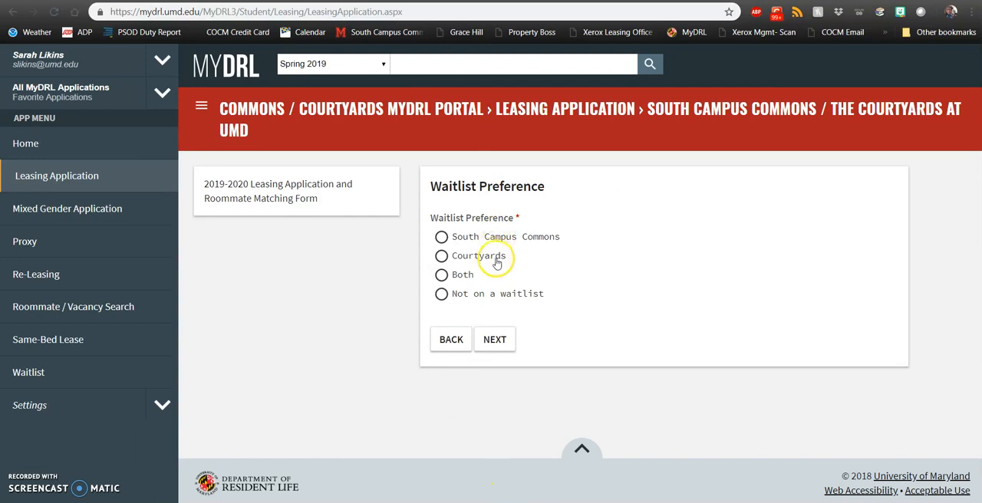
pyautogui.moveTo(391, 283)
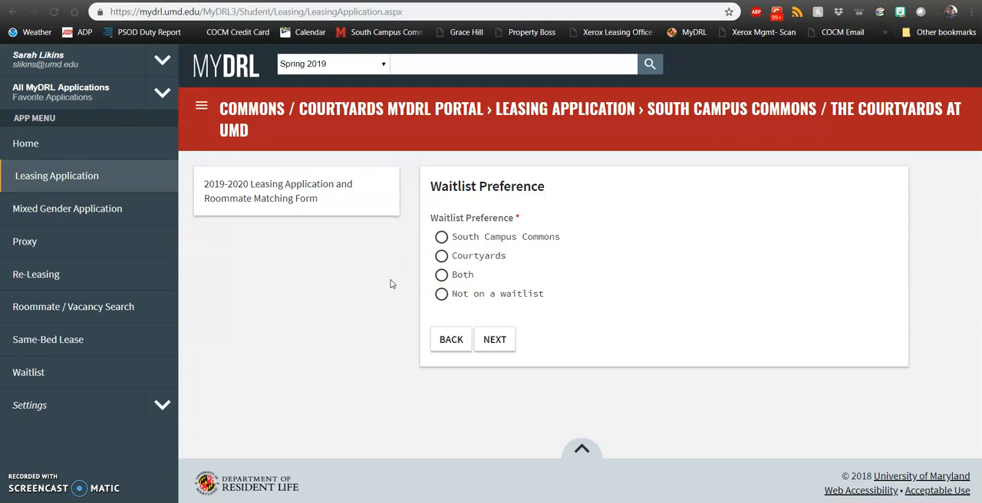
pyautogui.moveTo(393, 289)
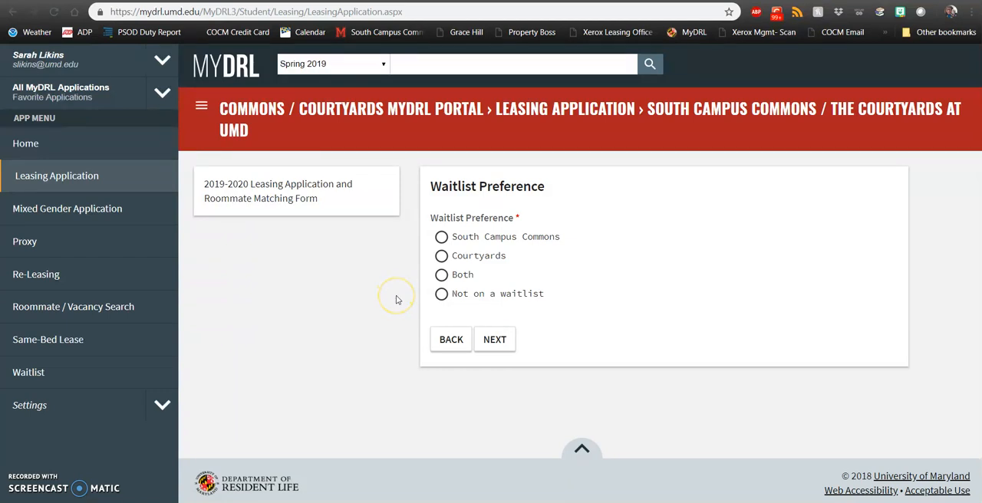
pyautogui.moveTo(407, 304)
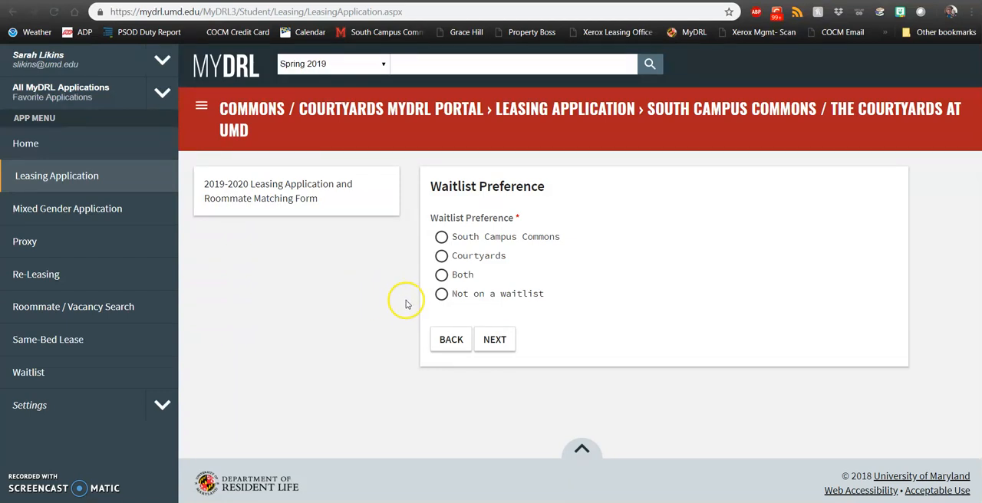
pyautogui.moveTo(504, 215)
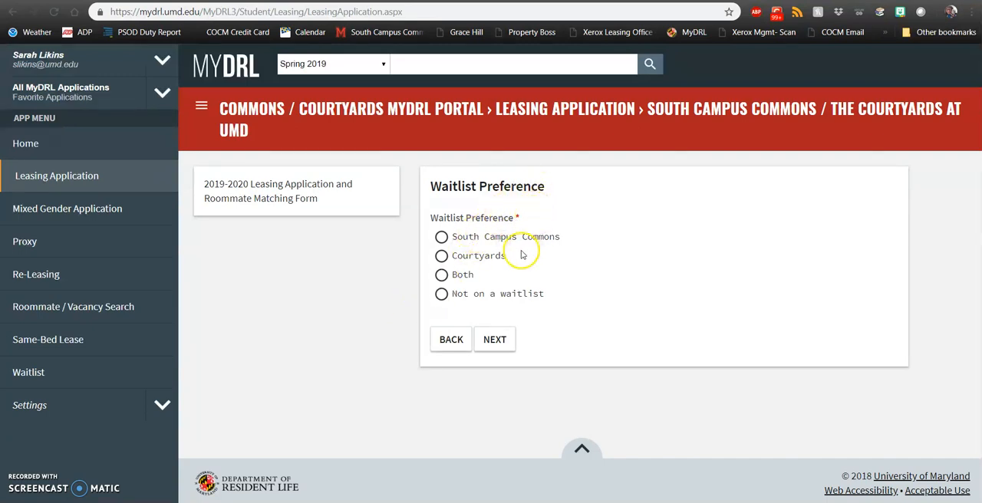
pyautogui.moveTo(485, 246)
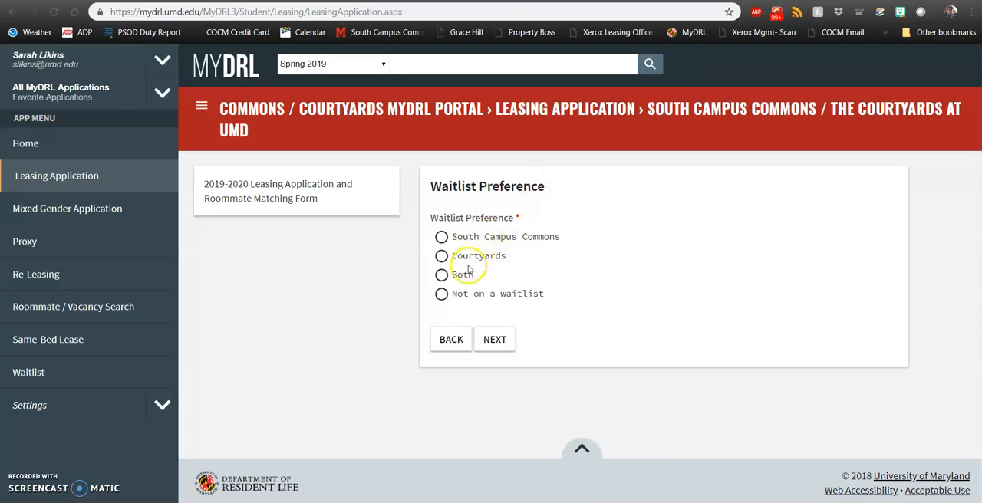
pyautogui.moveTo(469, 298)
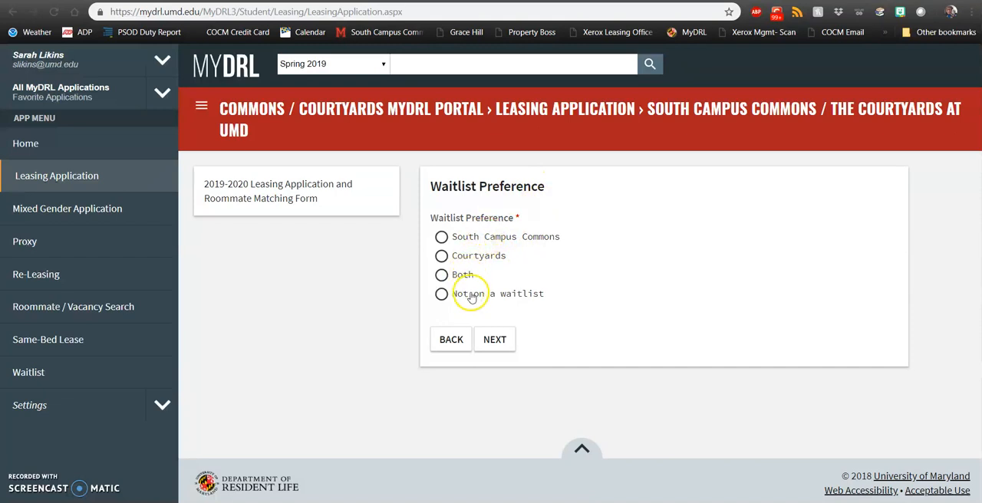
pyautogui.click(442, 295)
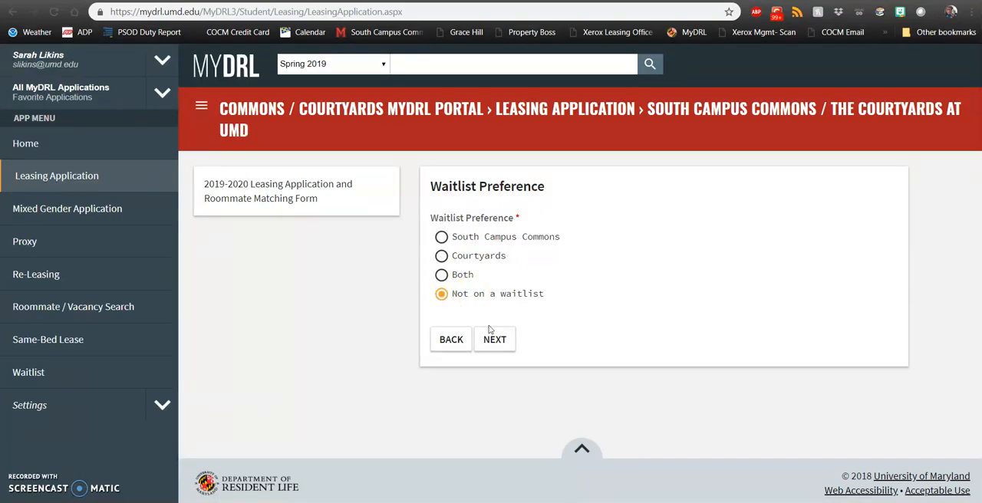
pyautogui.click(494, 339)
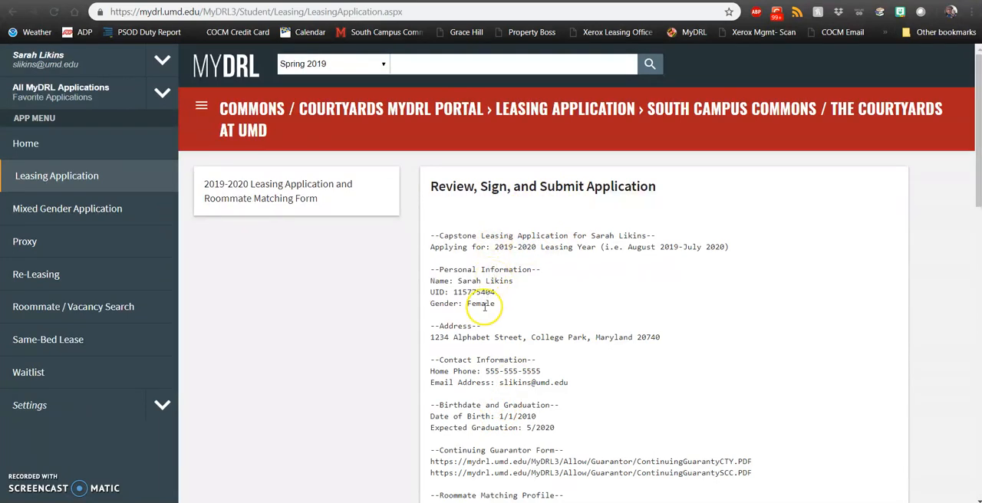
pyautogui.moveTo(657, 330)
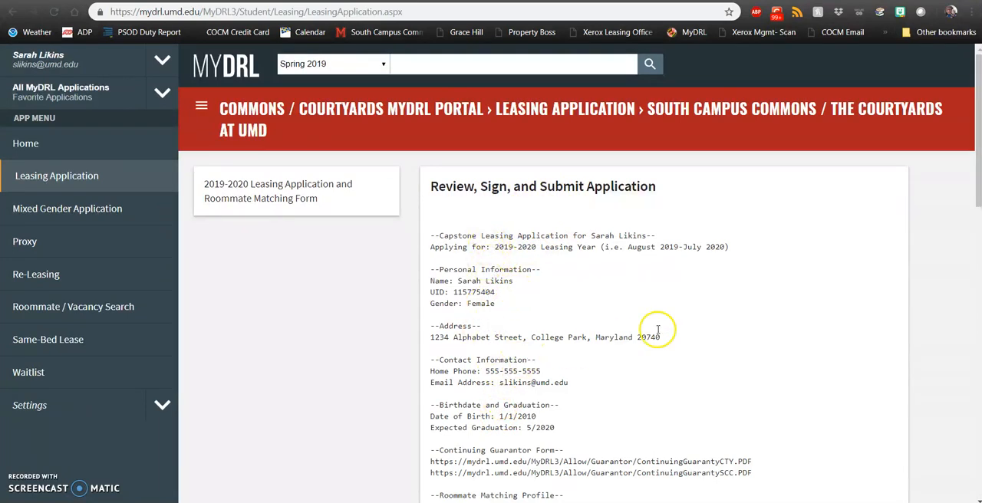
# Step: Read through the review summary and applicant terms down to the signature, date and Submit Application area
pyautogui.scroll(-3)
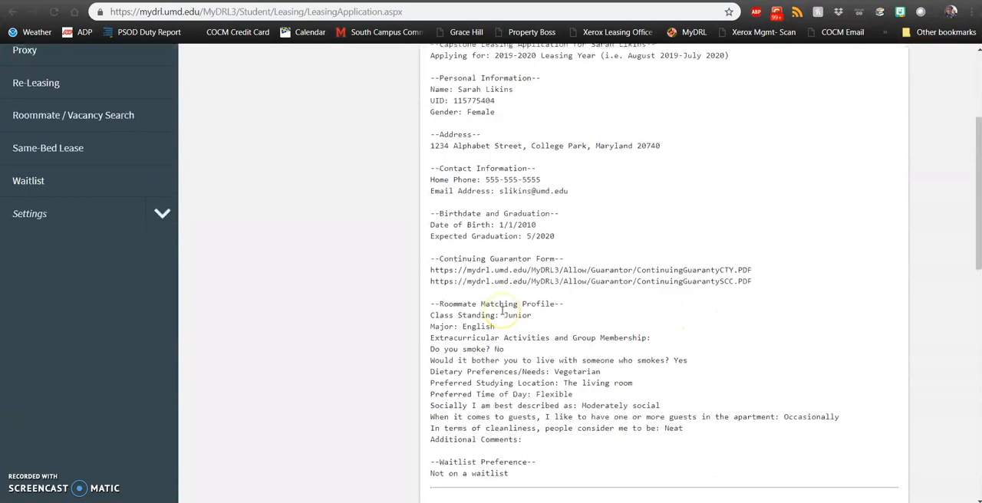
pyautogui.scroll(-3)
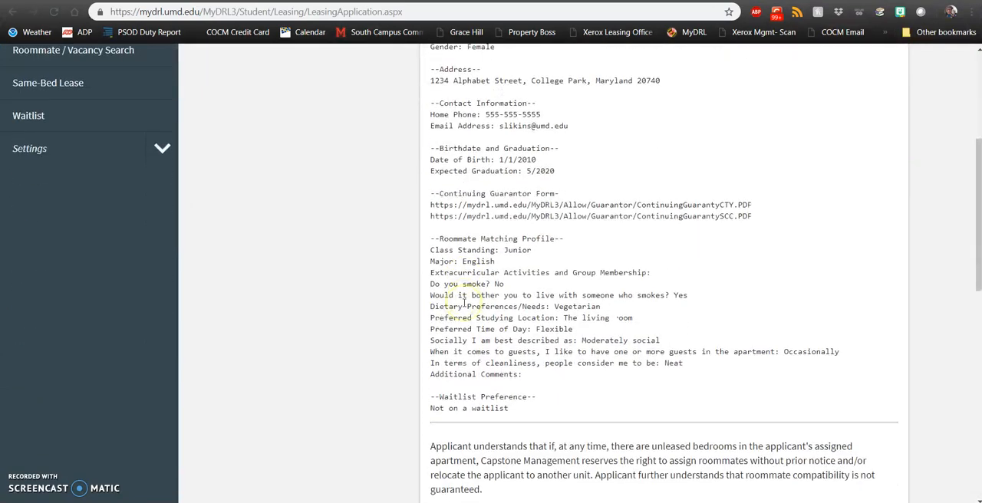
pyautogui.scroll(-3)
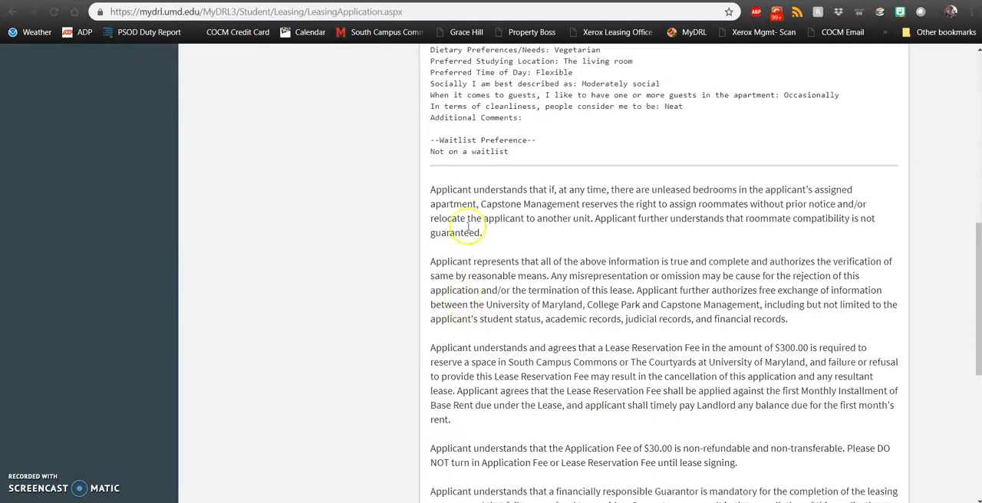
pyautogui.scroll(-3)
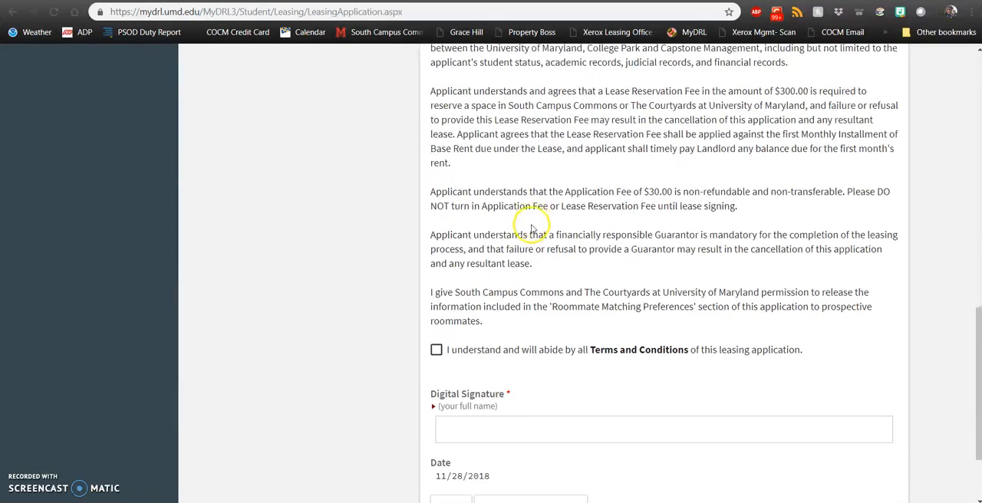
pyautogui.scroll(-3)
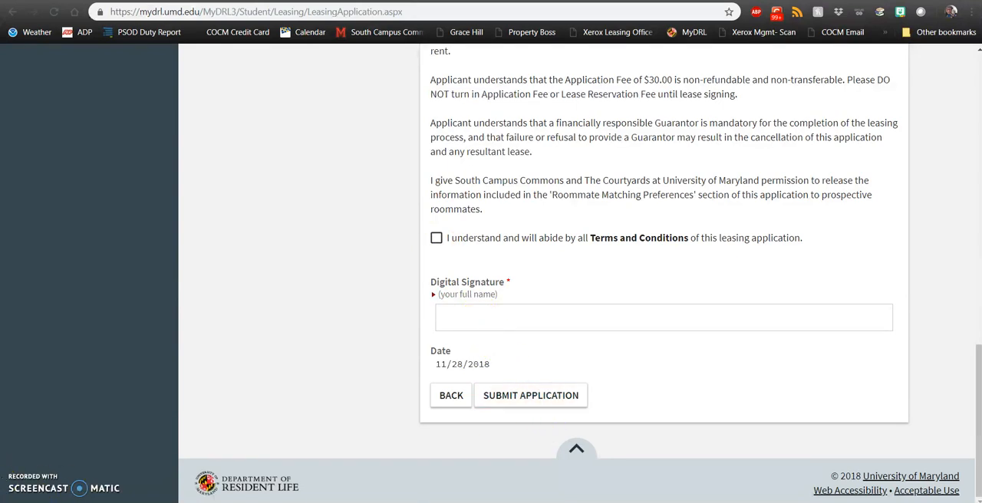
pyautogui.moveTo(545, 160)
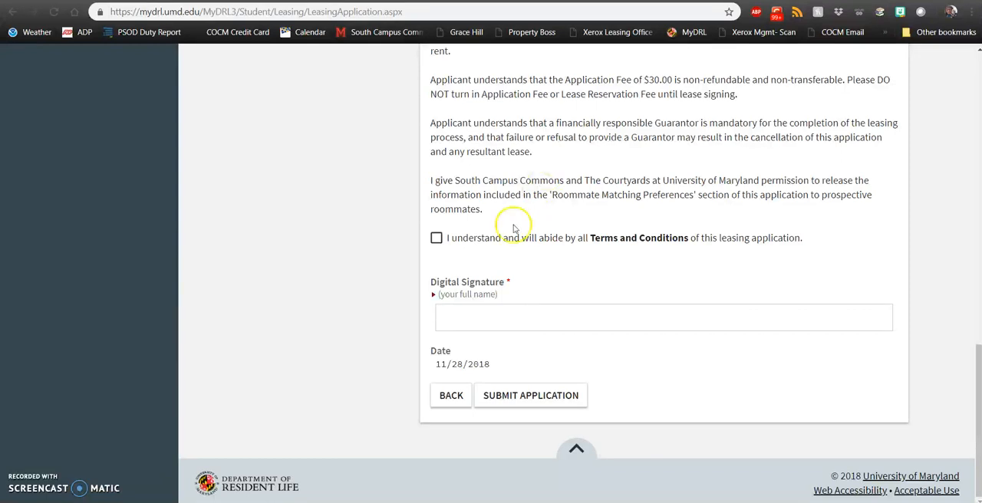
pyautogui.moveTo(411, 260)
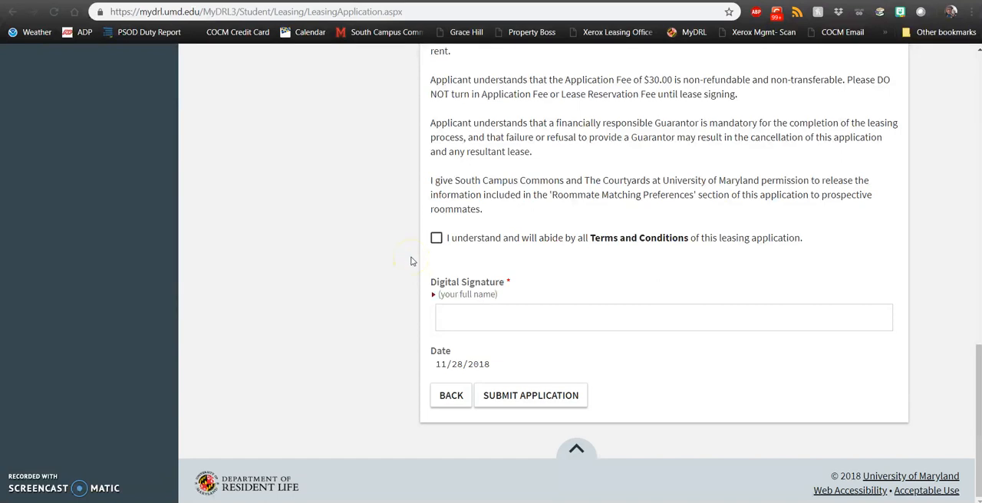
pyautogui.moveTo(411, 260)
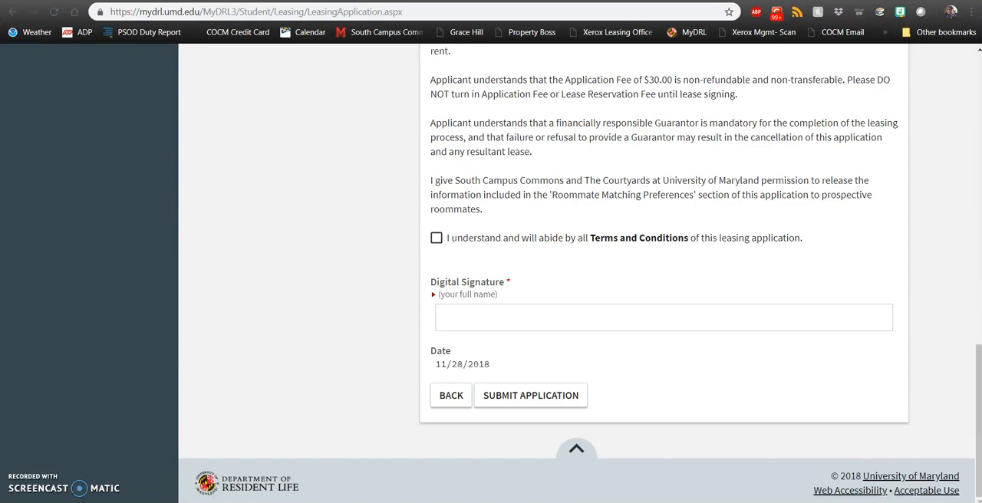
pyautogui.moveTo(340, 440)
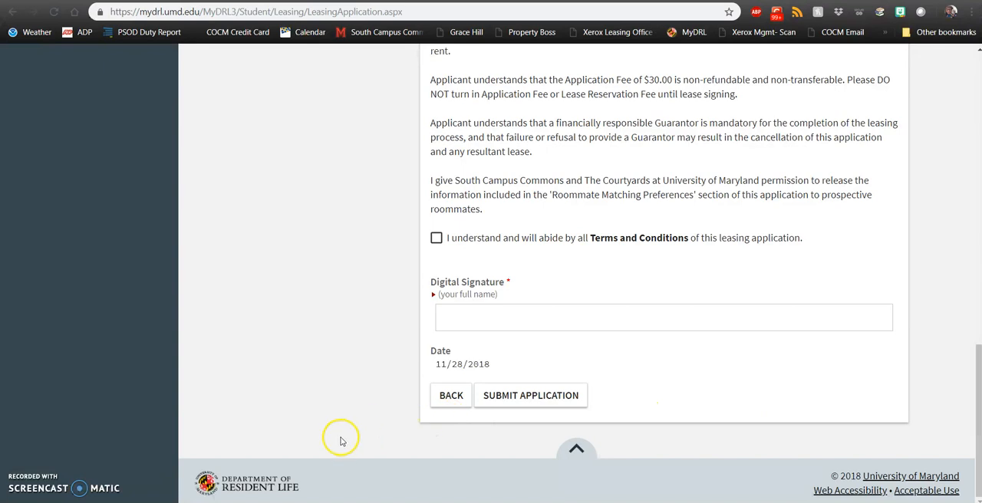
pyautogui.moveTo(243, 444)
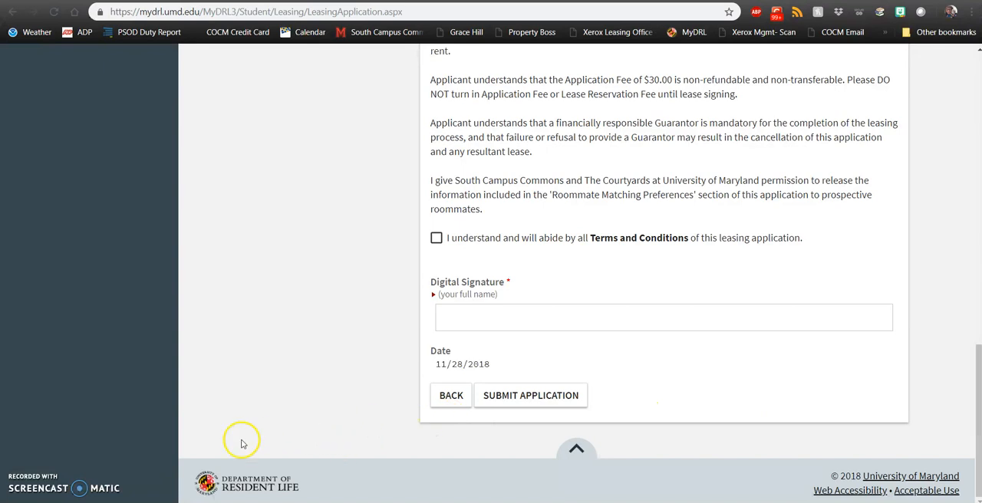
pyautogui.moveTo(197, 461)
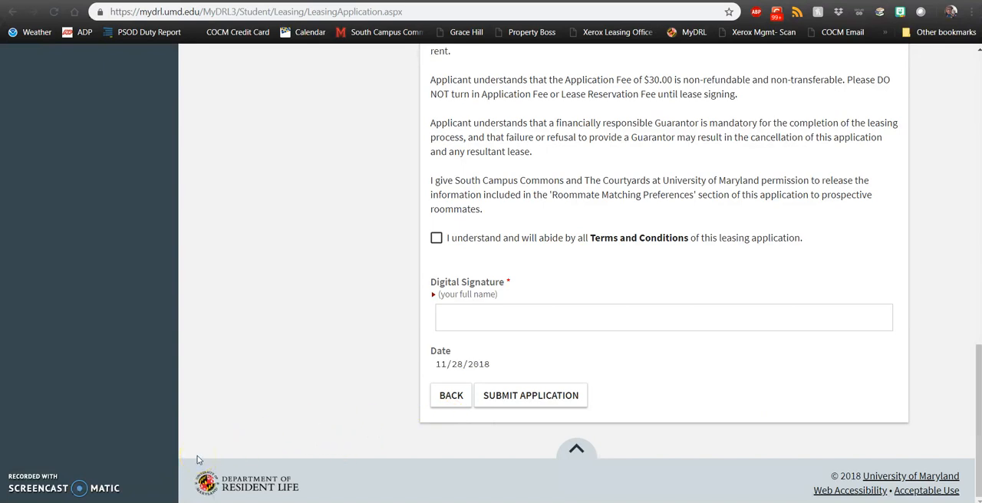
pyautogui.moveTo(150, 402)
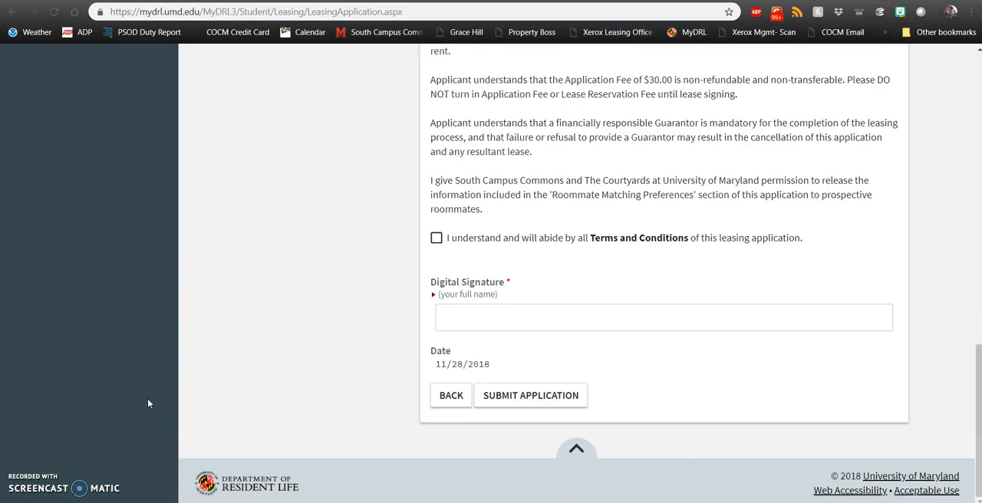
pyautogui.moveTo(119, 426)
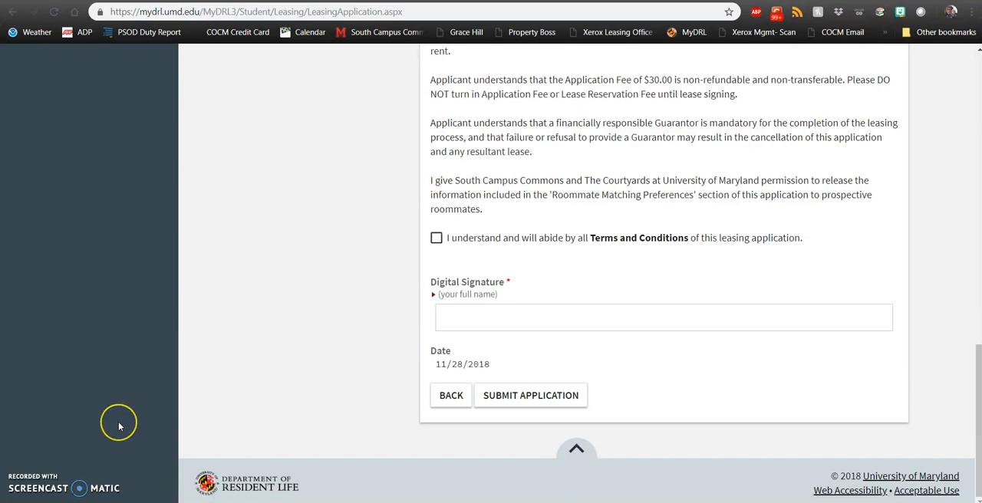
pyautogui.moveTo(119, 422)
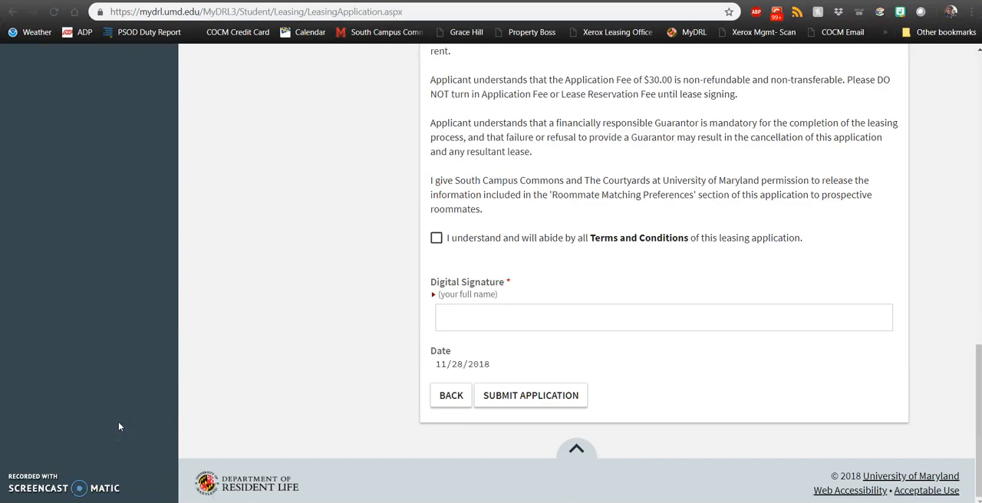
pyautogui.moveTo(119, 433)
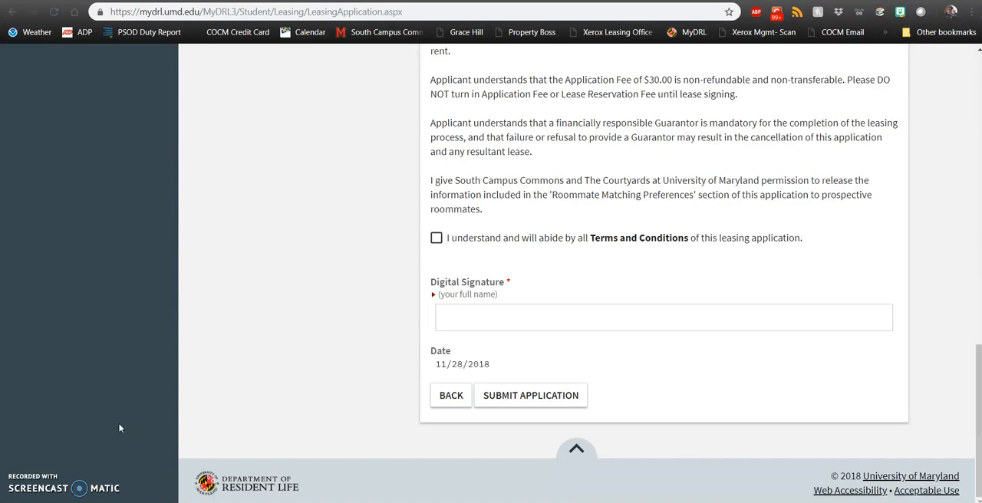
pyautogui.moveTo(120, 430)
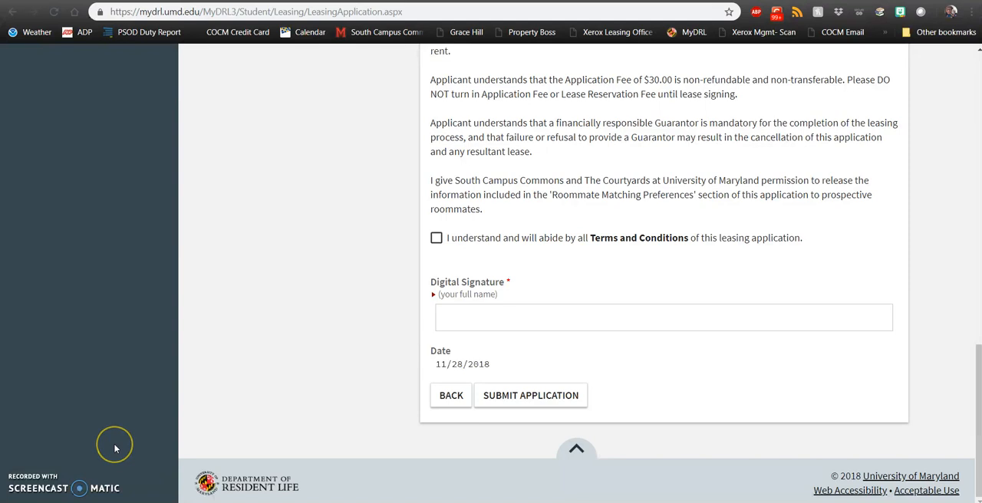
pyautogui.moveTo(115, 448)
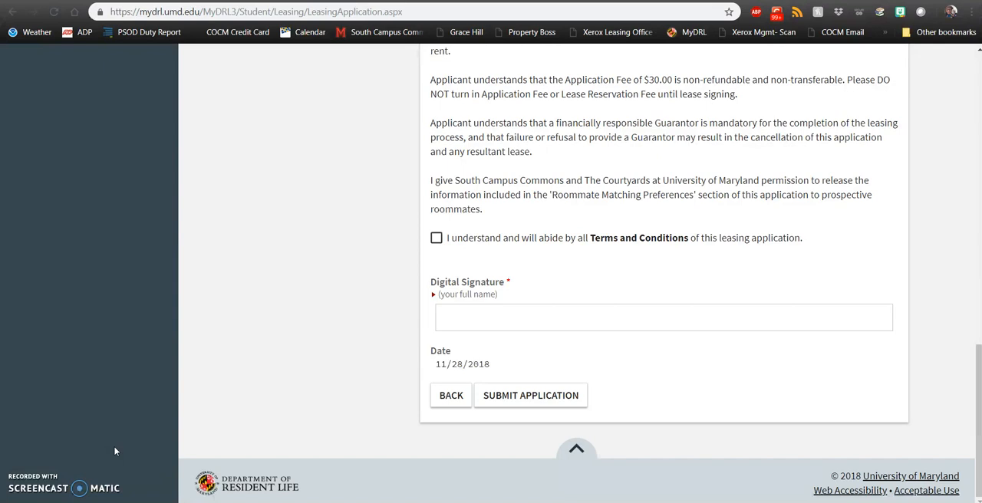
pyautogui.moveTo(117, 454)
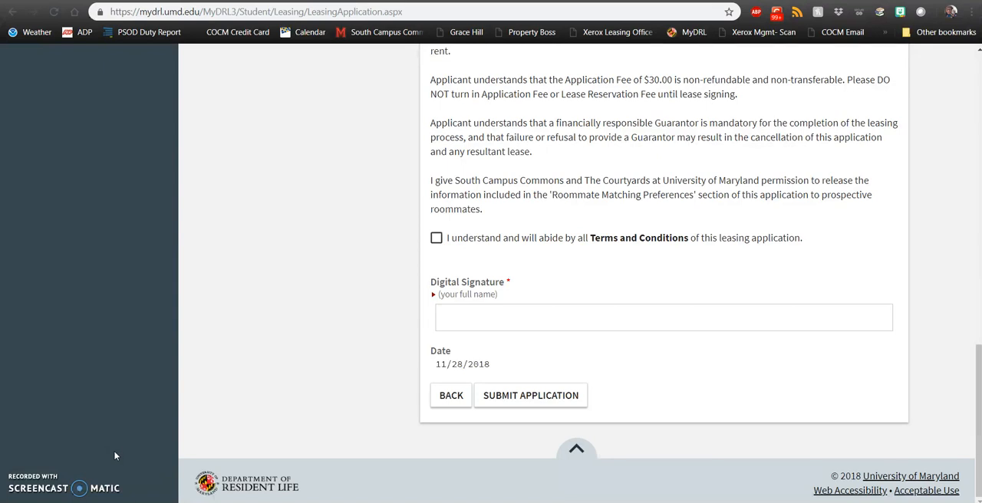